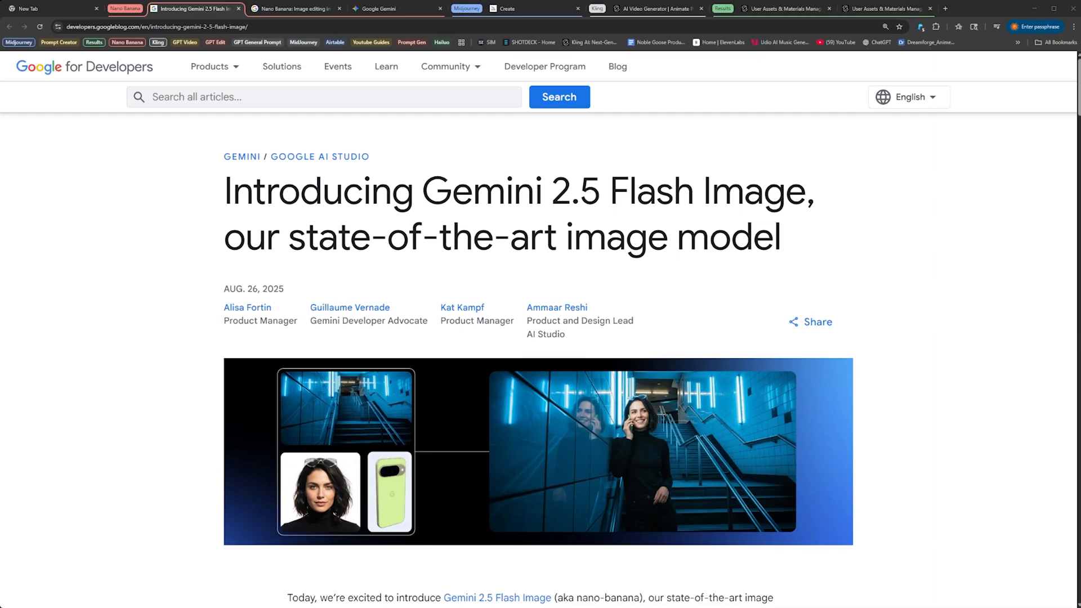
Step: Read the Gemini 2.5 Flash Image post down to Get started building, then switch to the image-editing article
{"action": "scroll", "scroll_direction": "down", "scroll_amount": 3}
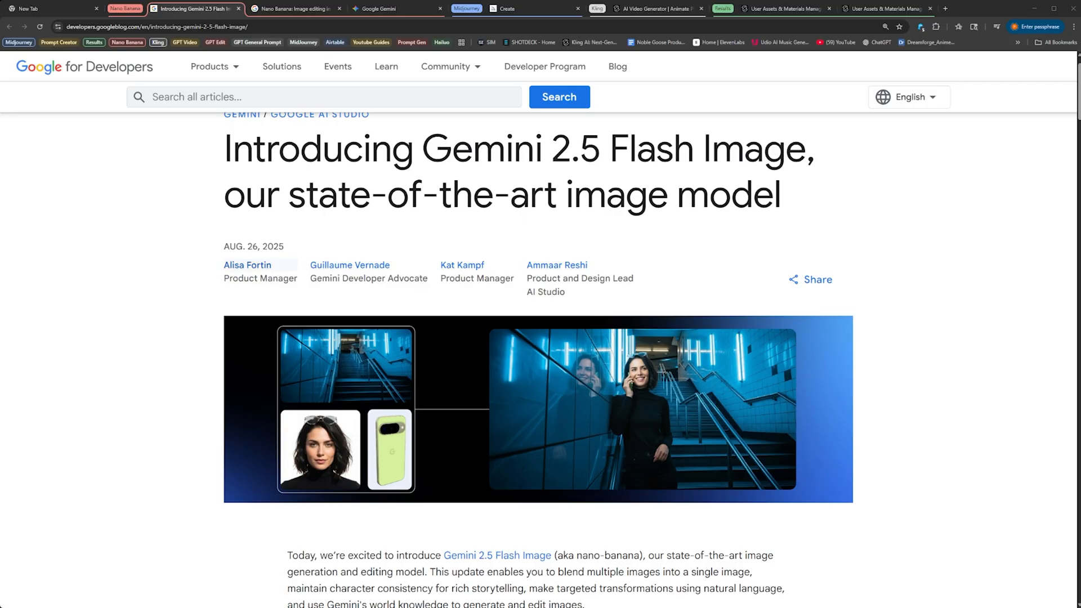
{"action": "scroll", "scroll_direction": "down", "scroll_amount": 3}
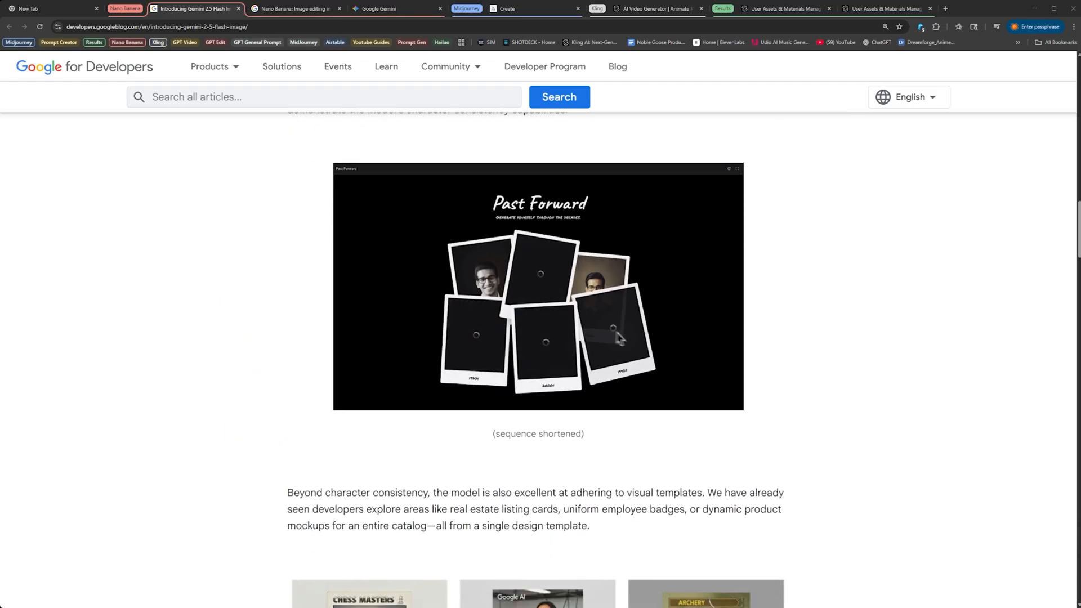
{"action": "scroll", "scroll_direction": "down", "scroll_amount": 3}
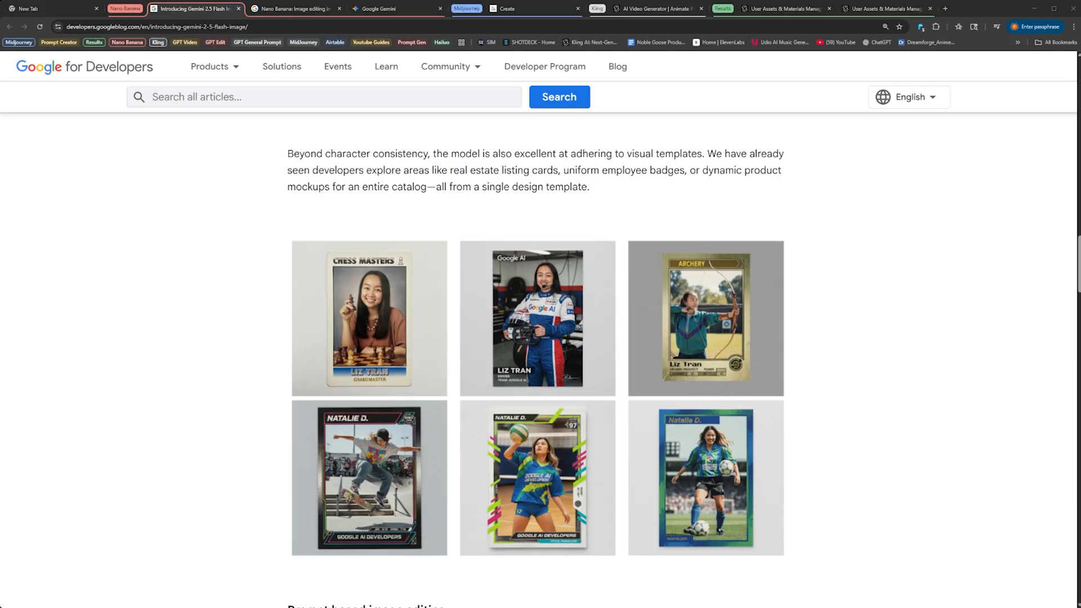
{"action": "scroll", "scroll_direction": "down", "scroll_amount": 3}
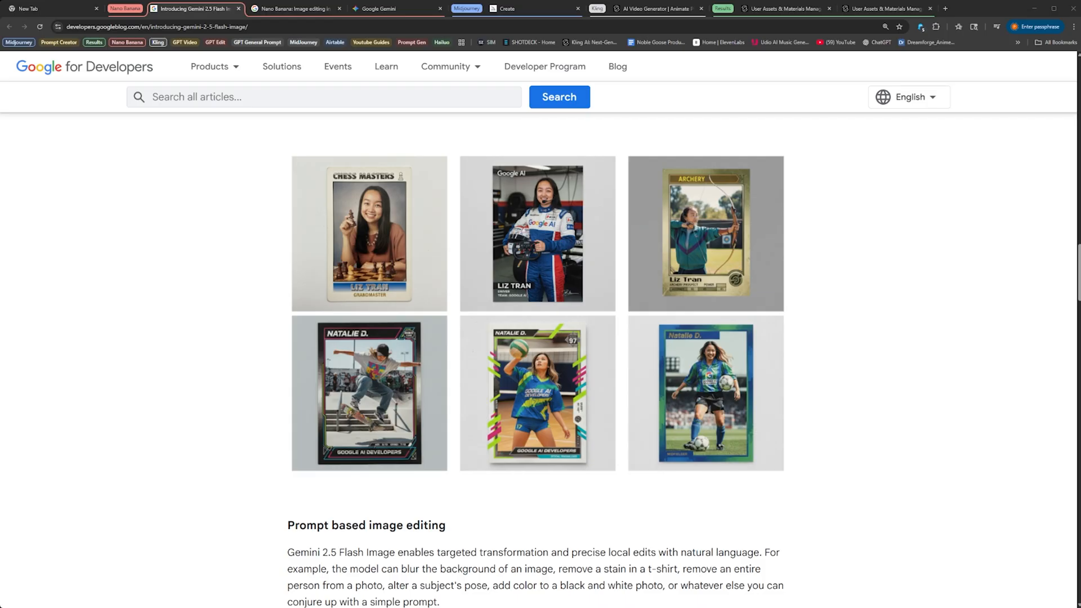
{"action": "scroll", "scroll_direction": "down", "scroll_amount": 3}
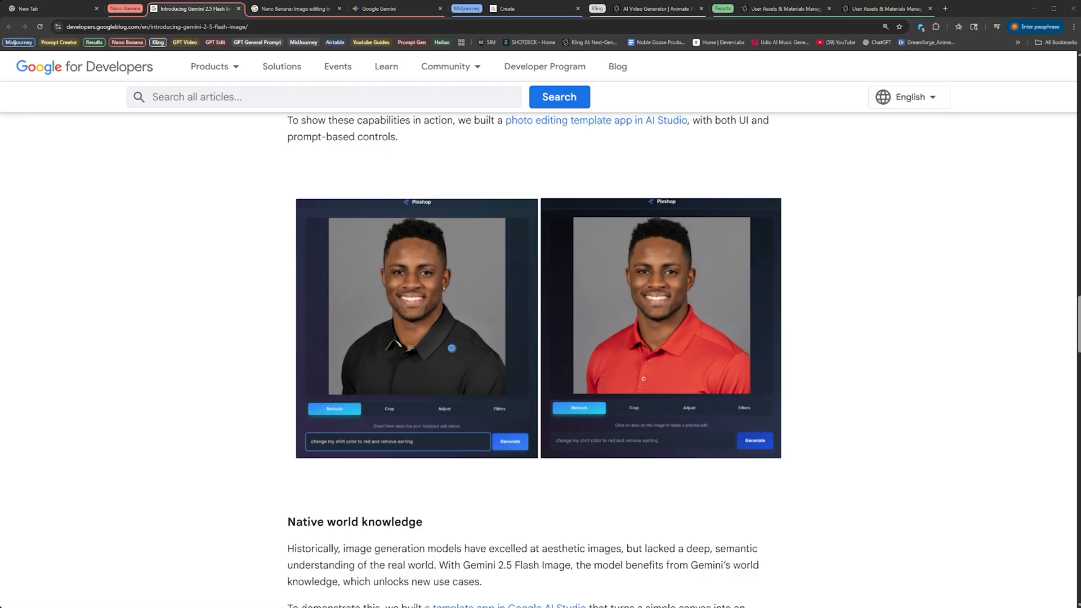
{"action": "scroll", "scroll_direction": "down", "scroll_amount": 3}
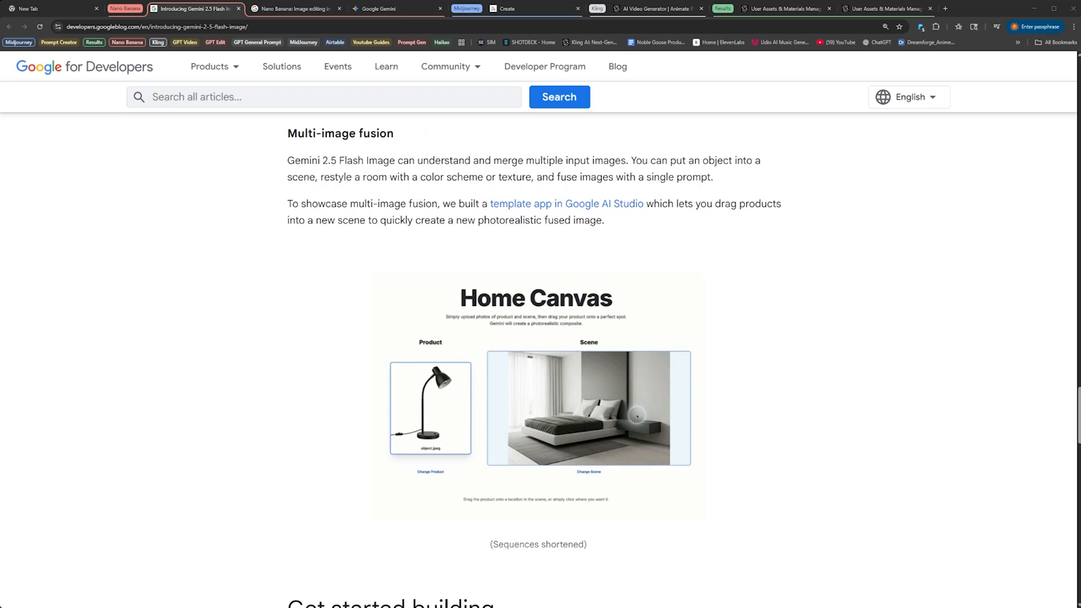
{"action": "scroll", "scroll_direction": "down", "scroll_amount": 3}
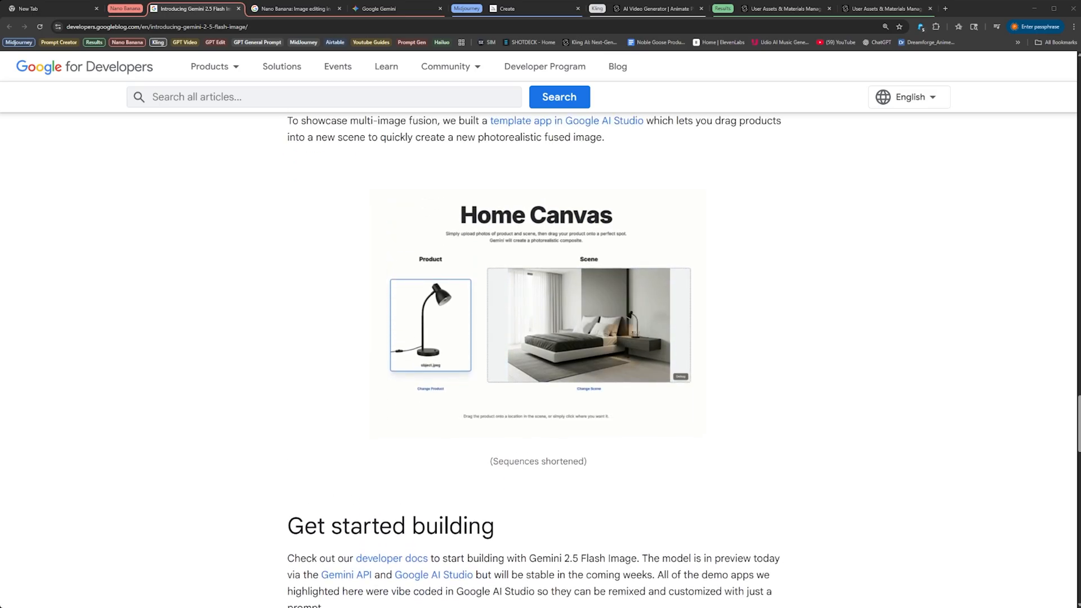
{"action": "left_click", "coordinate": [292, 9]}
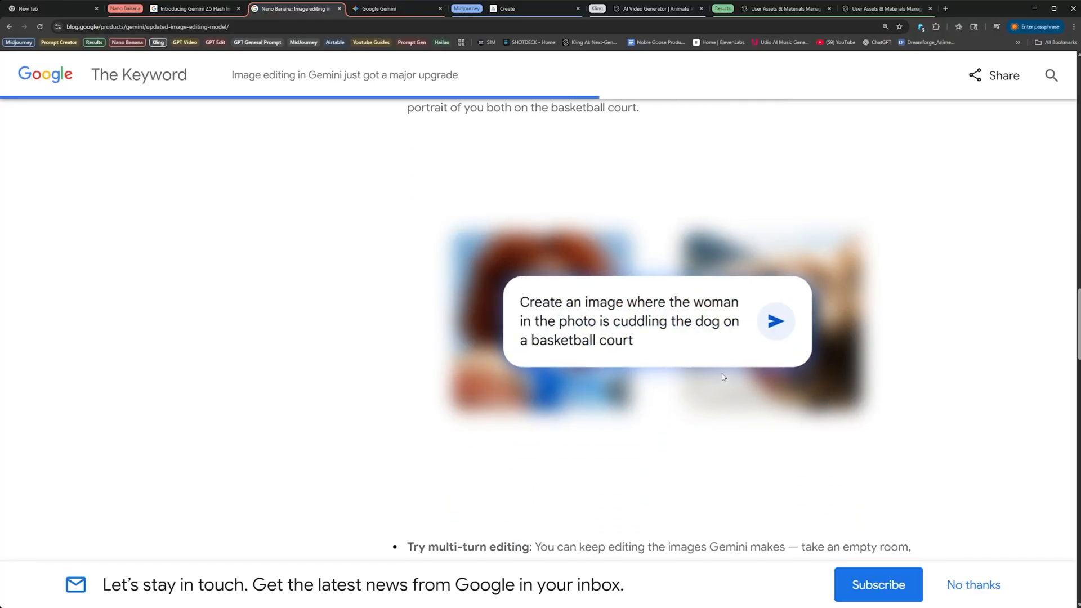
Step: Browse the Keyword post's image-blending and multi-turn editing examples, then switch to the Gemini chat
{"action": "left_click", "coordinate": [776, 321]}
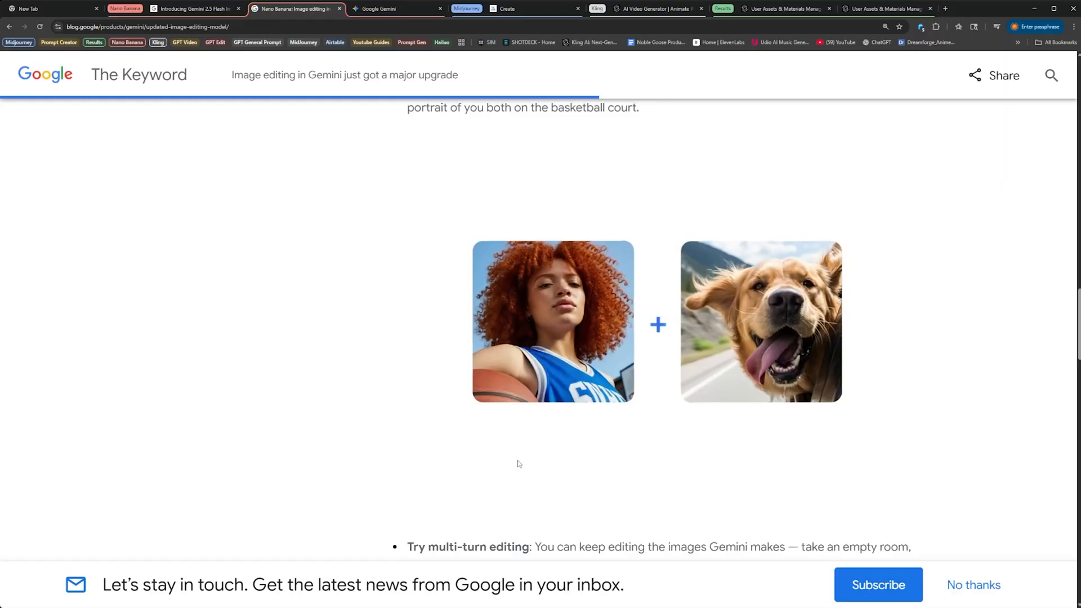
{"action": "scroll", "scroll_direction": "down", "scroll_amount": 3}
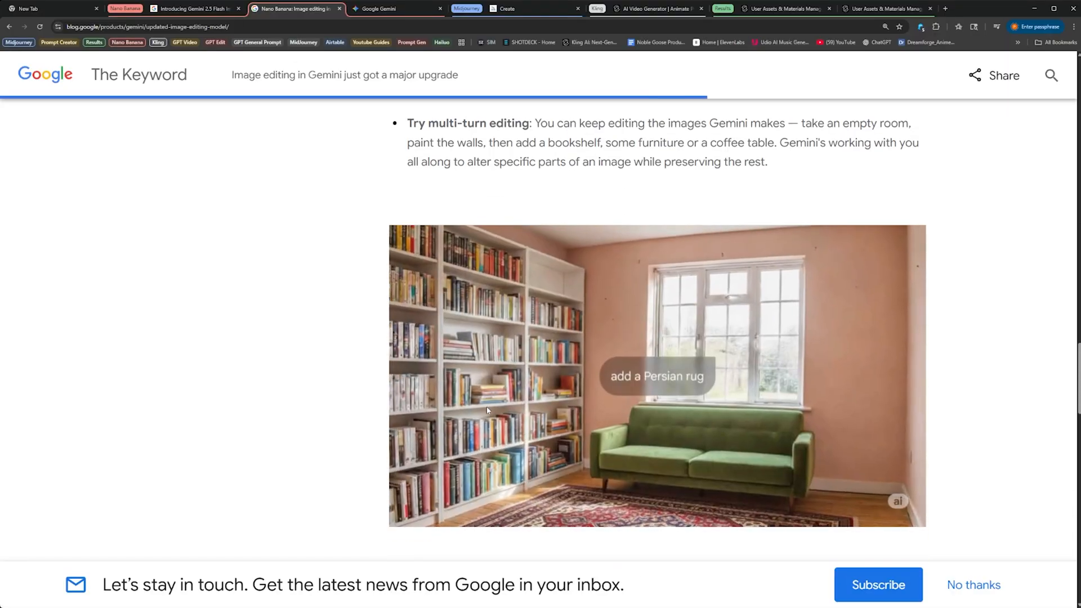
{"action": "left_click", "coordinate": [396, 9]}
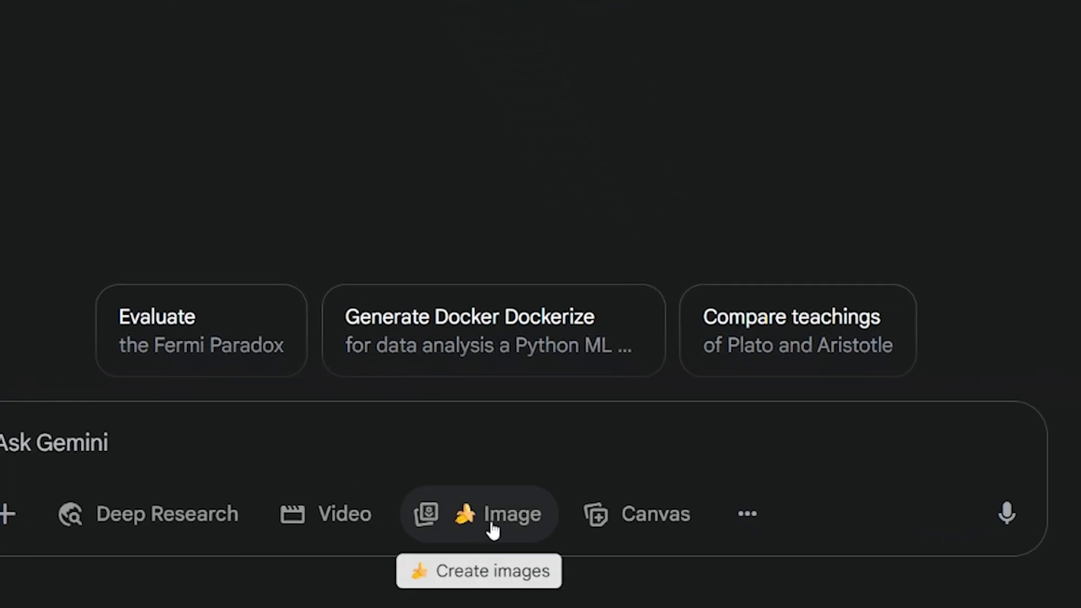
Step: With image creation on, prompt 'Give me a wide shot of a cozy cafe during the day, in the city, realistic anime style' and view the result
{"action": "left_click", "coordinate": [479, 514]}
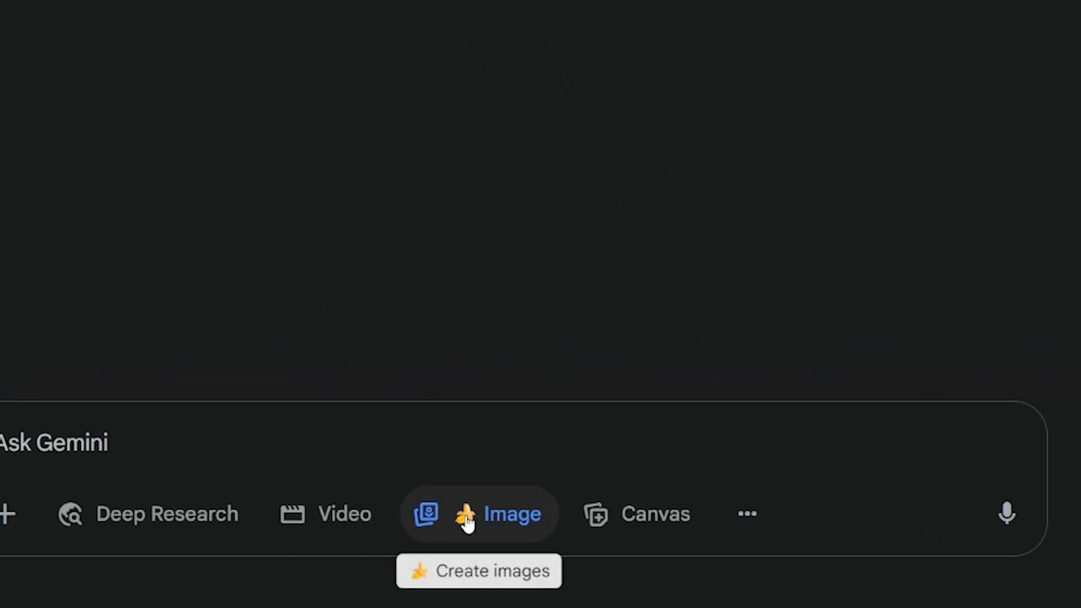
{"action": "left_click", "coordinate": [479, 513]}
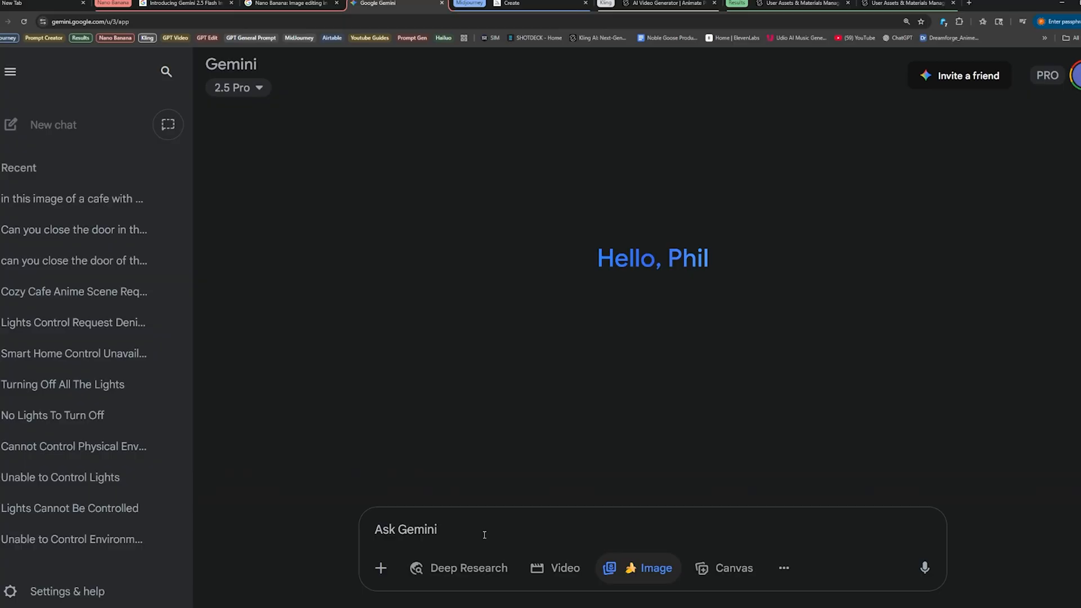
{"action": "type", "text": "GTiv"}
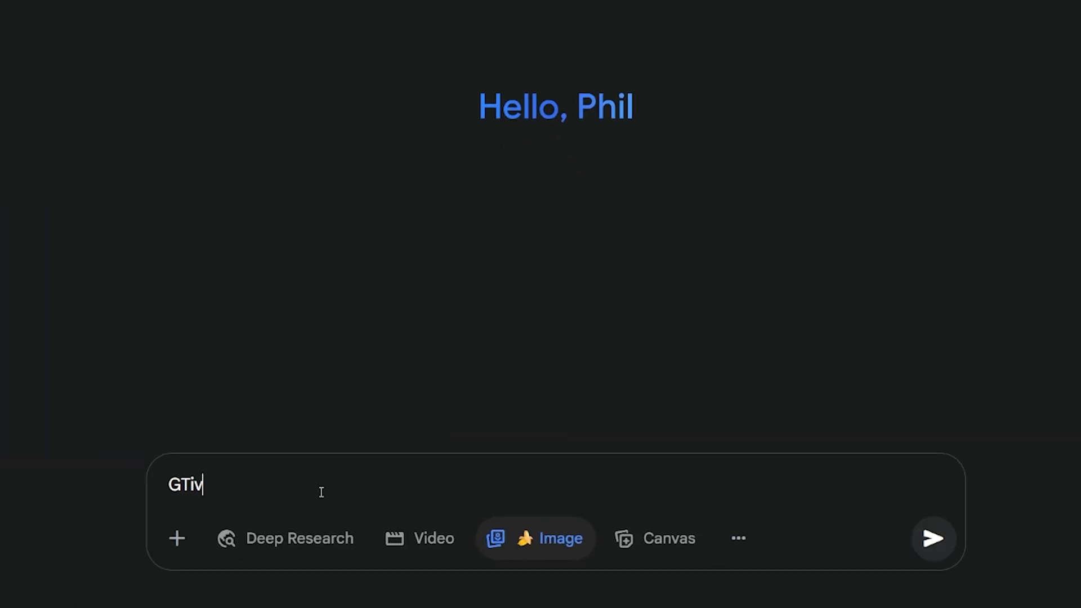
{"action": "type", "text": "Give me a wide"}
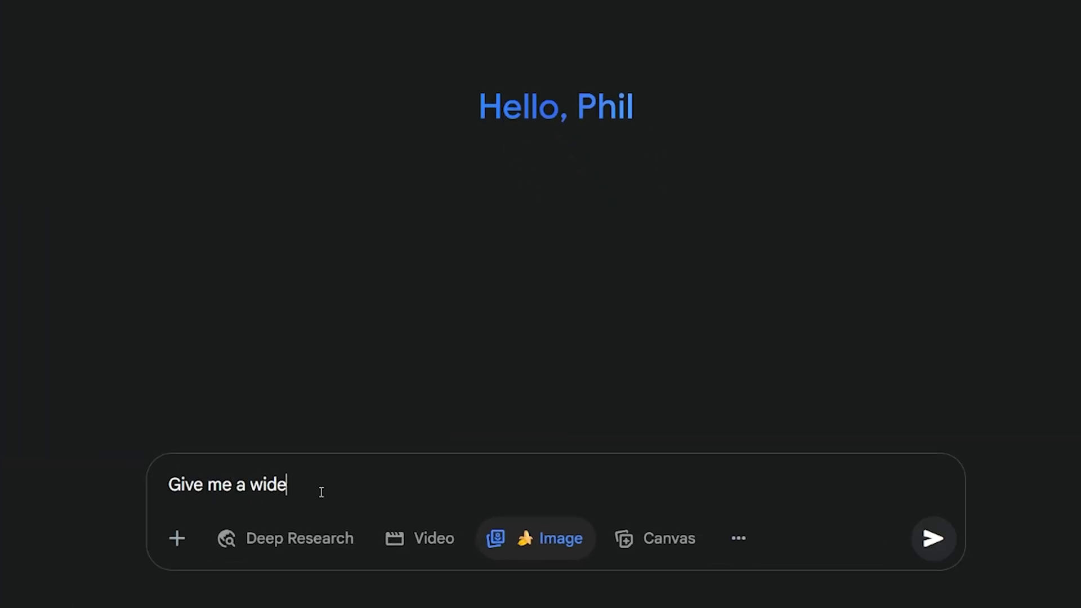
{"action": "type", "text": "shot of a cozy cafe d"}
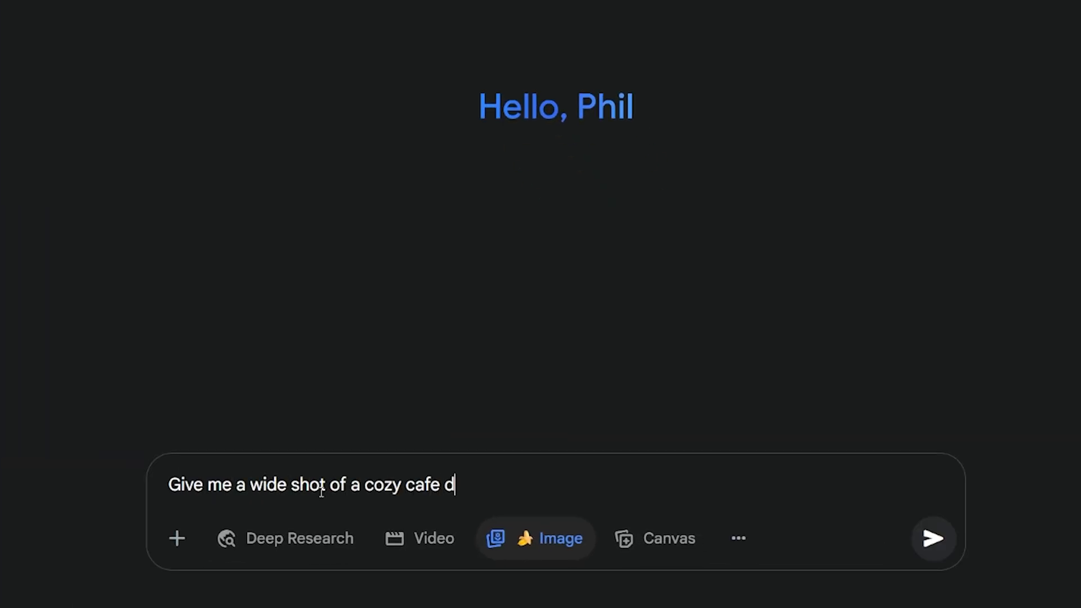
{"action": "type", "text": "uring the day, in the city, realis"}
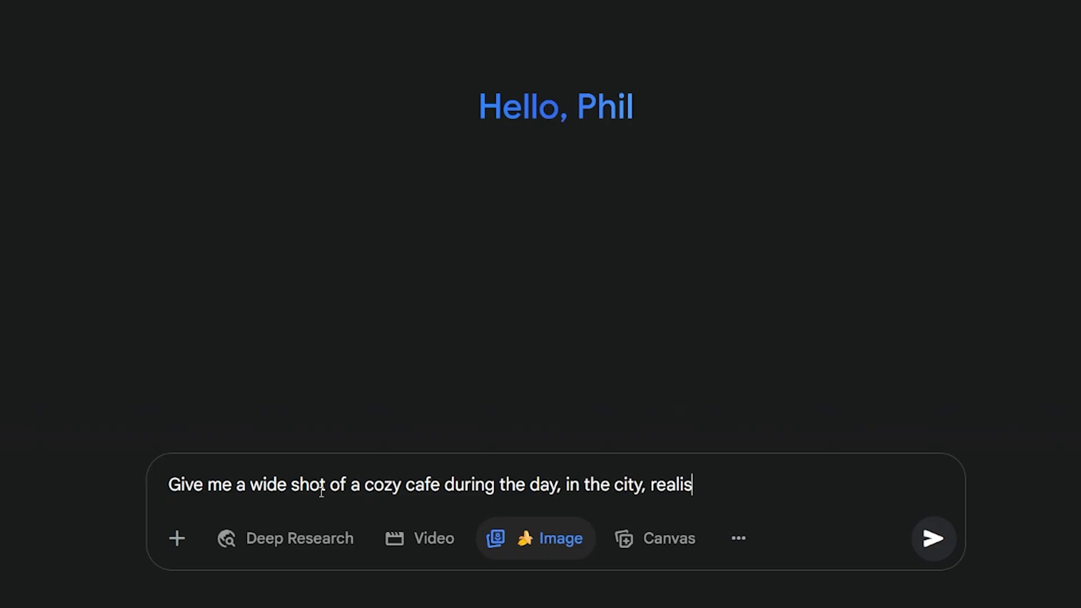
{"action": "type", "text": "tic anime style, s"}
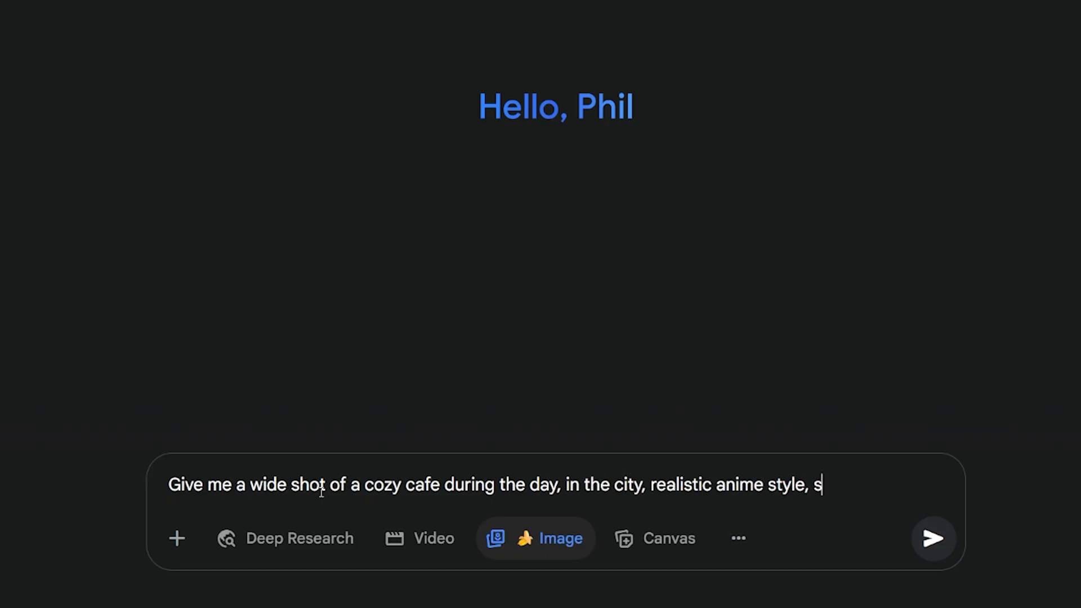
{"action": "left_click", "coordinate": [932, 538]}
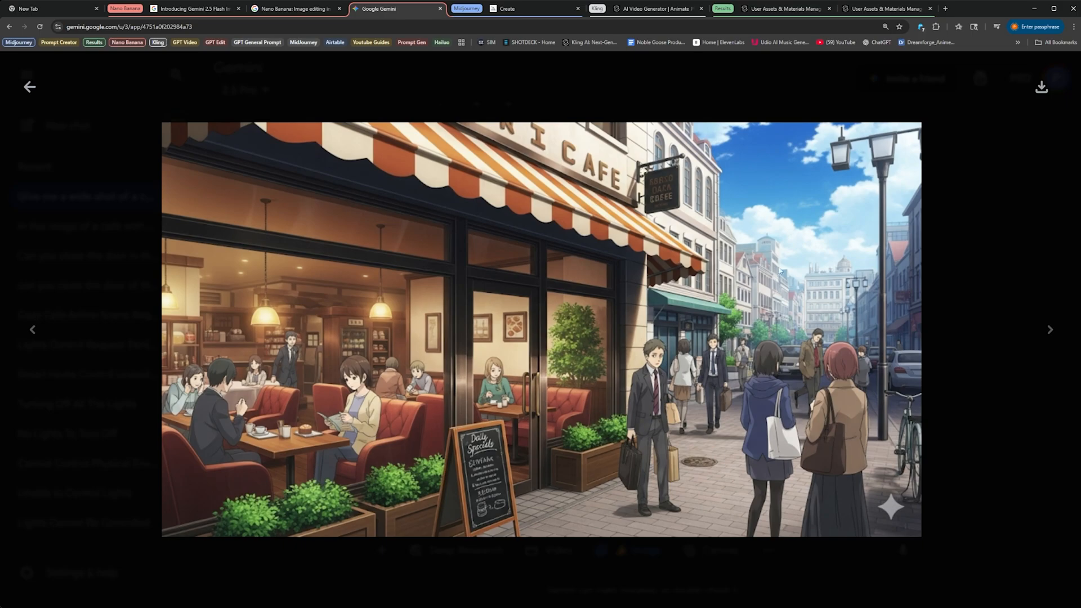
{"action": "mouse_move", "coordinate": [191, 165]}
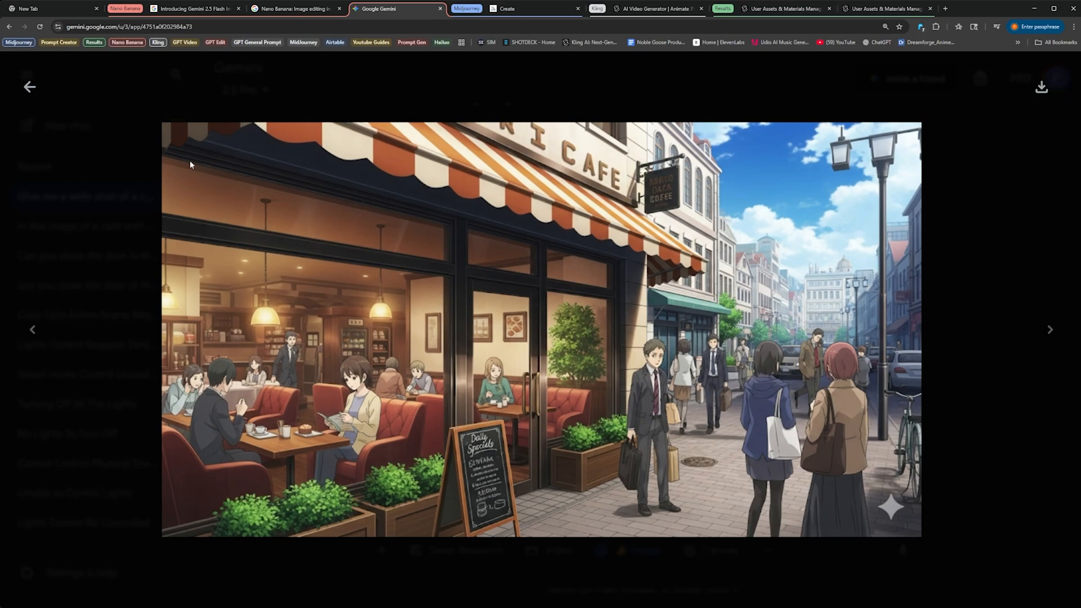
{"action": "left_click", "coordinate": [28, 86]}
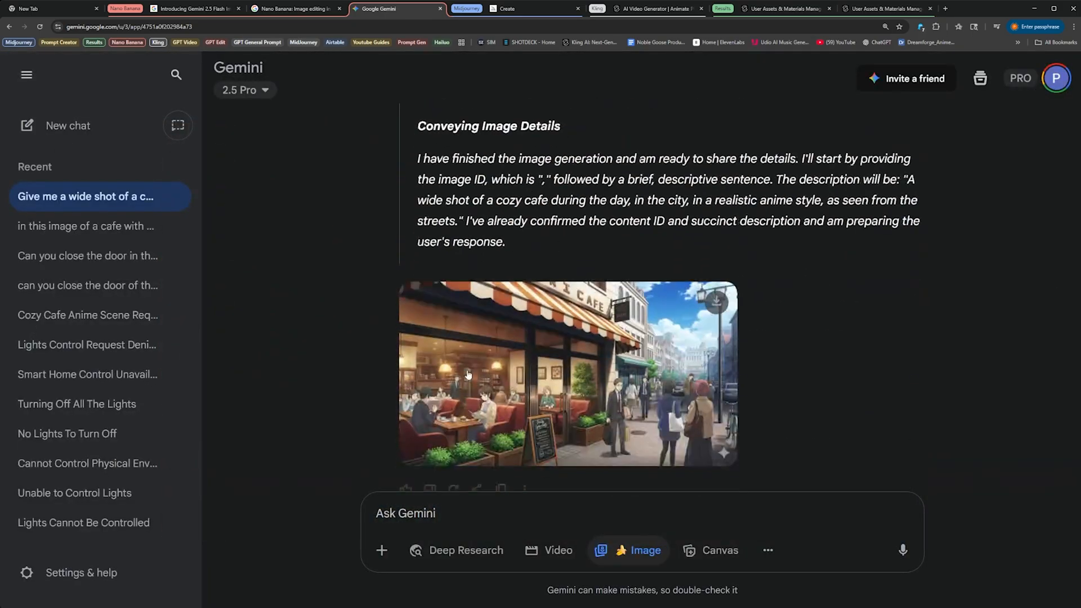
{"action": "scroll", "scroll_direction": "up", "scroll_amount": 3}
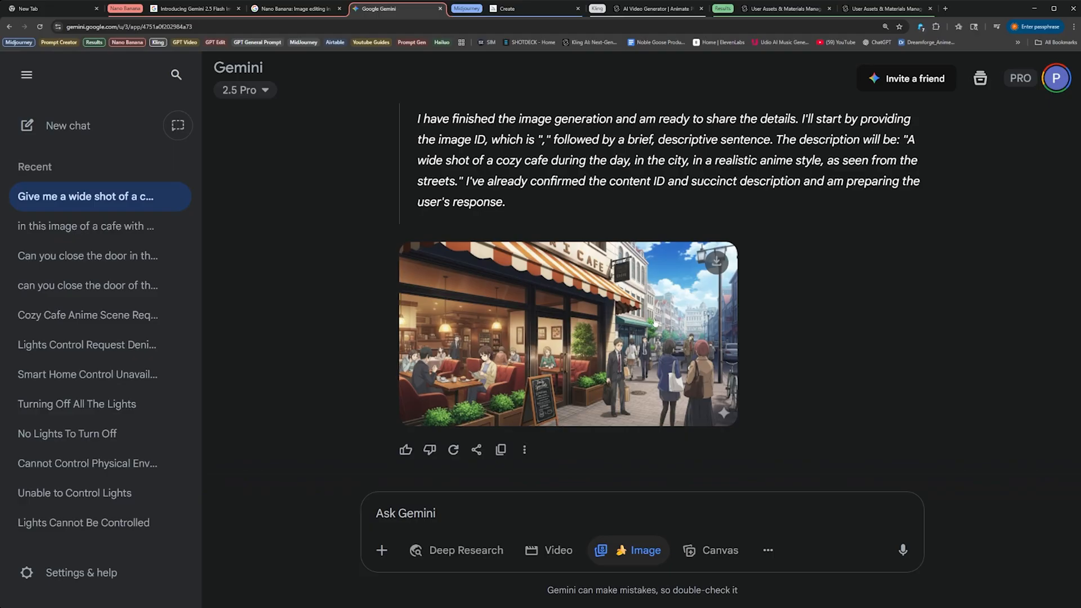
{"action": "mouse_move", "coordinate": [568, 316]}
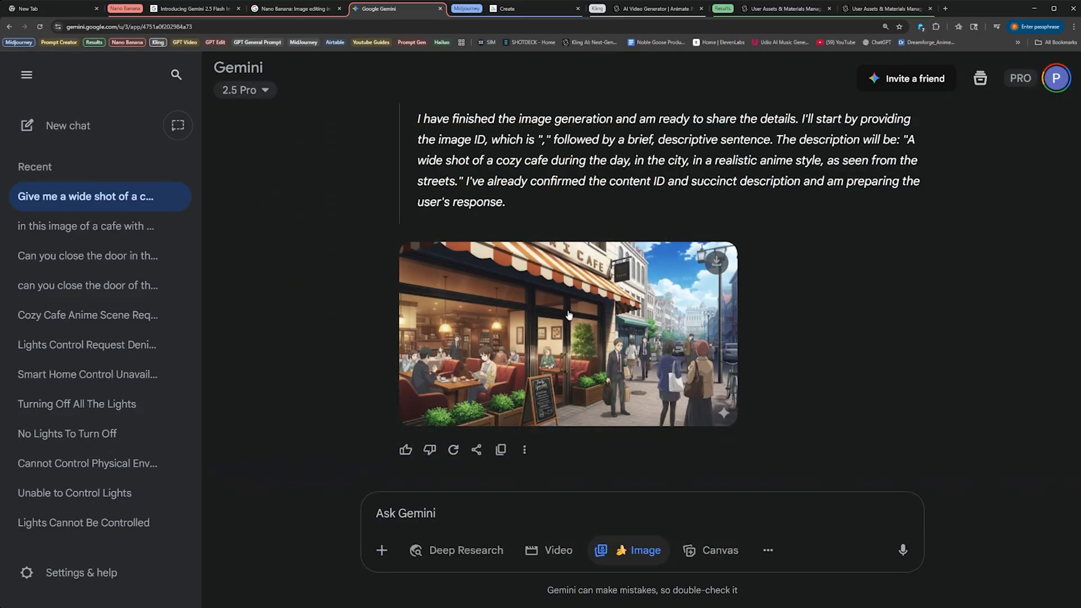
{"action": "mouse_move", "coordinate": [561, 380]}
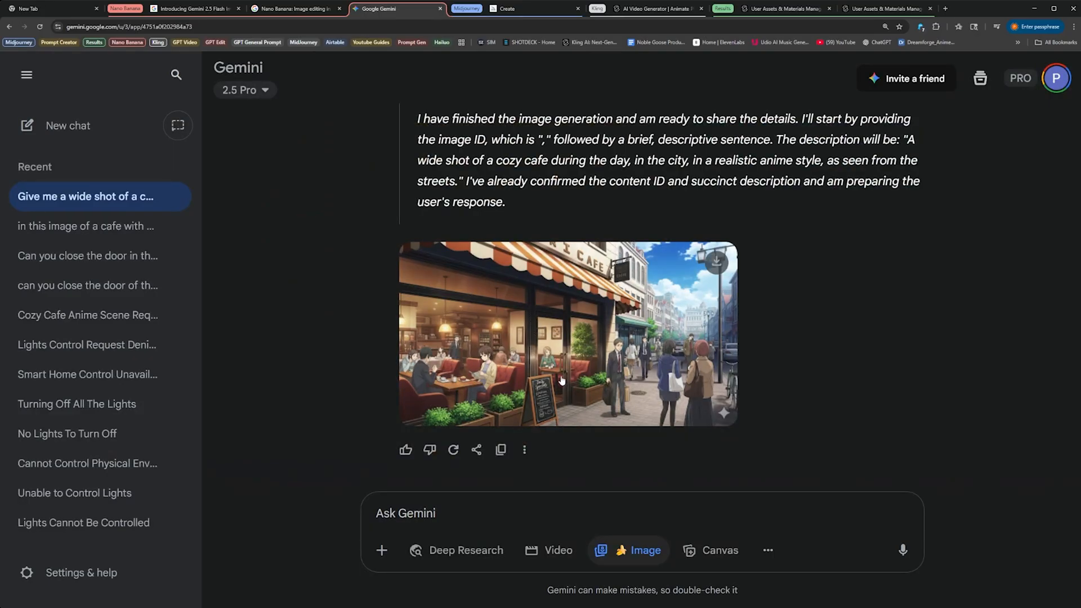
{"action": "mouse_move", "coordinate": [549, 346]}
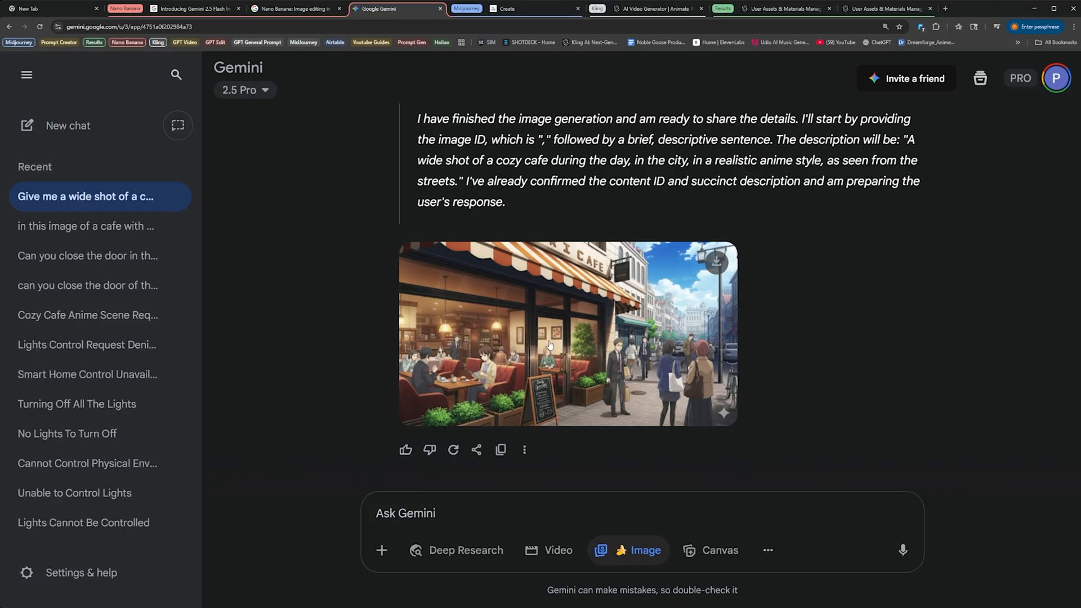
{"action": "mouse_move", "coordinate": [555, 519]}
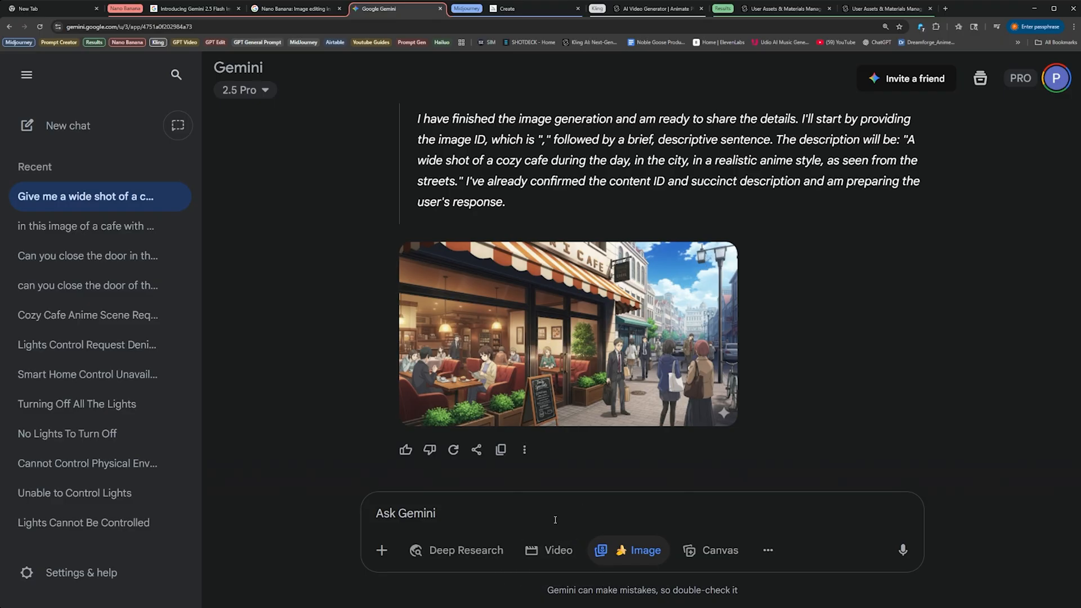
Step: Ask Gemini to add an open sign on the cafe door, then close the enlarged result
{"action": "type", "text": "can"}
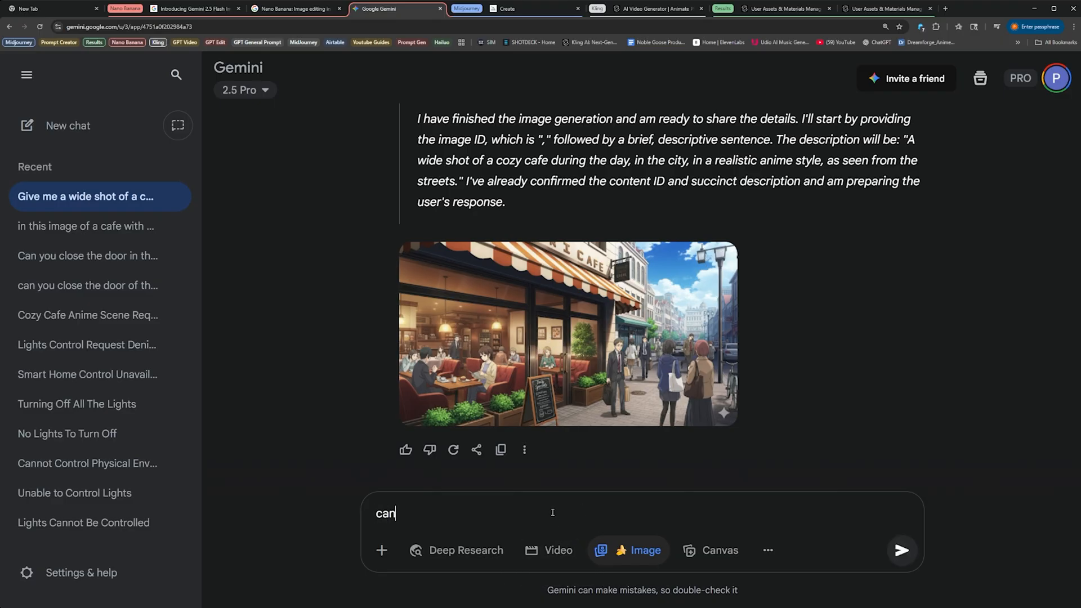
{"action": "type", "text": "you add an oip"}
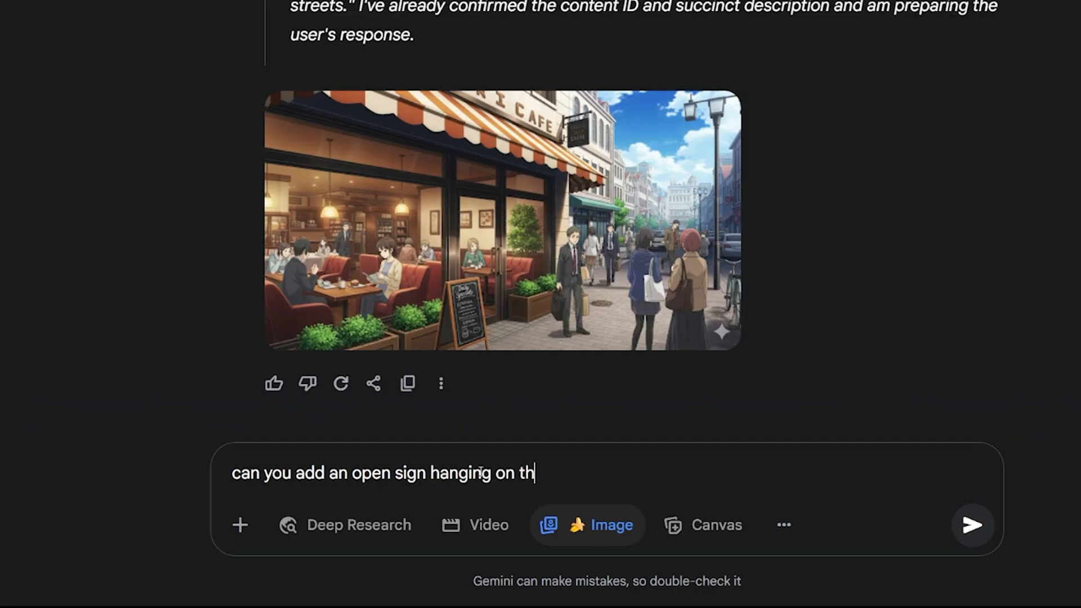
{"action": "type", "text": "e door into this p"}
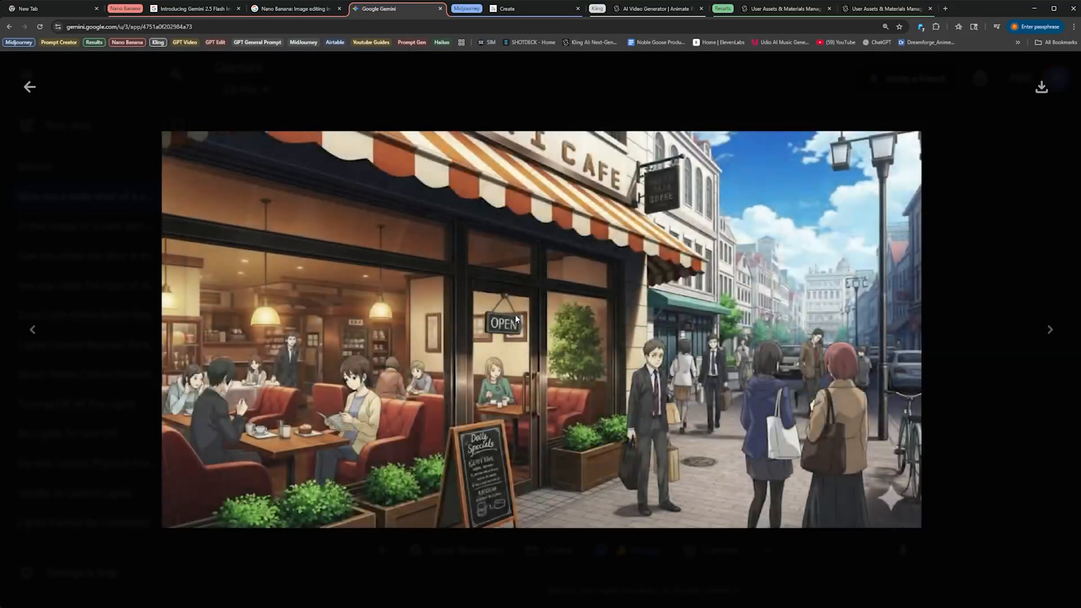
{"action": "left_click", "coordinate": [29, 86]}
{"action": "type", "text": "c"}
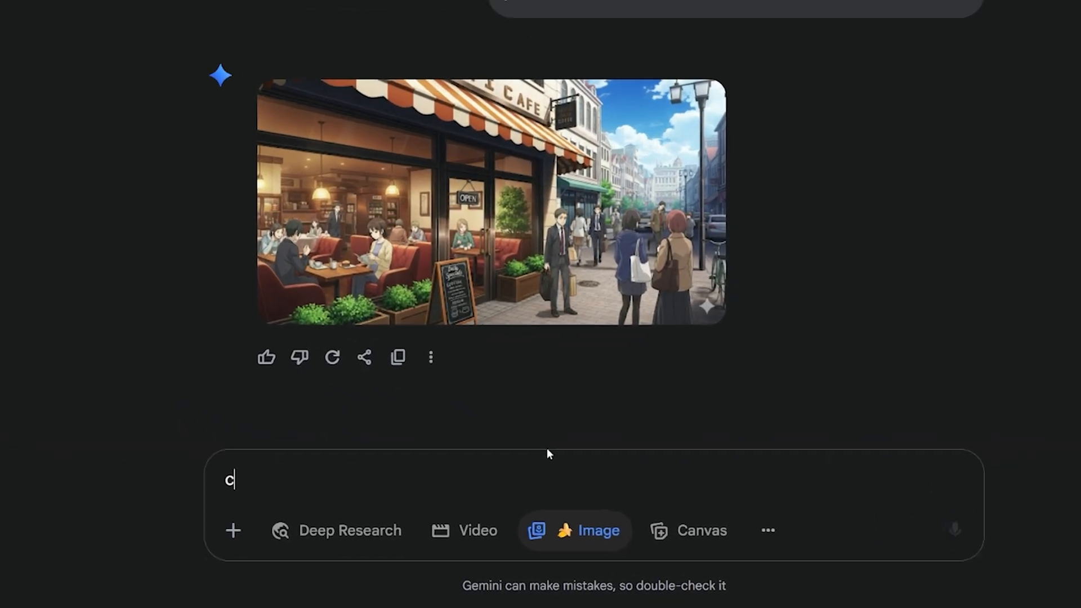
Step: Ask Gemini to add a man in a green suit opening the door and walking in, then review the result
{"action": "type", "text": "an you add a man in"}
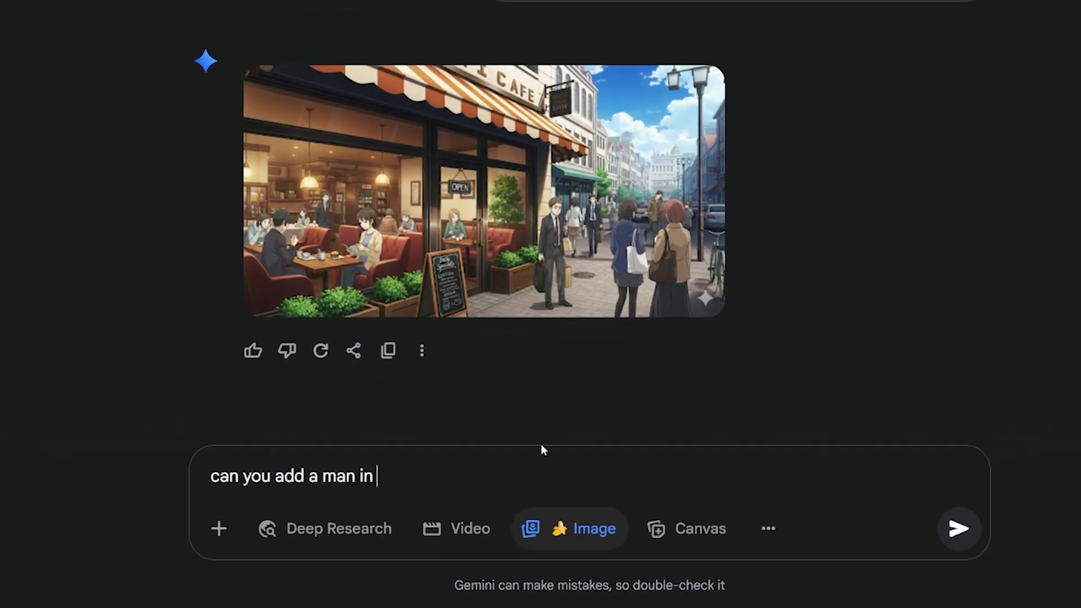
{"action": "type", "text": "a green suit"}
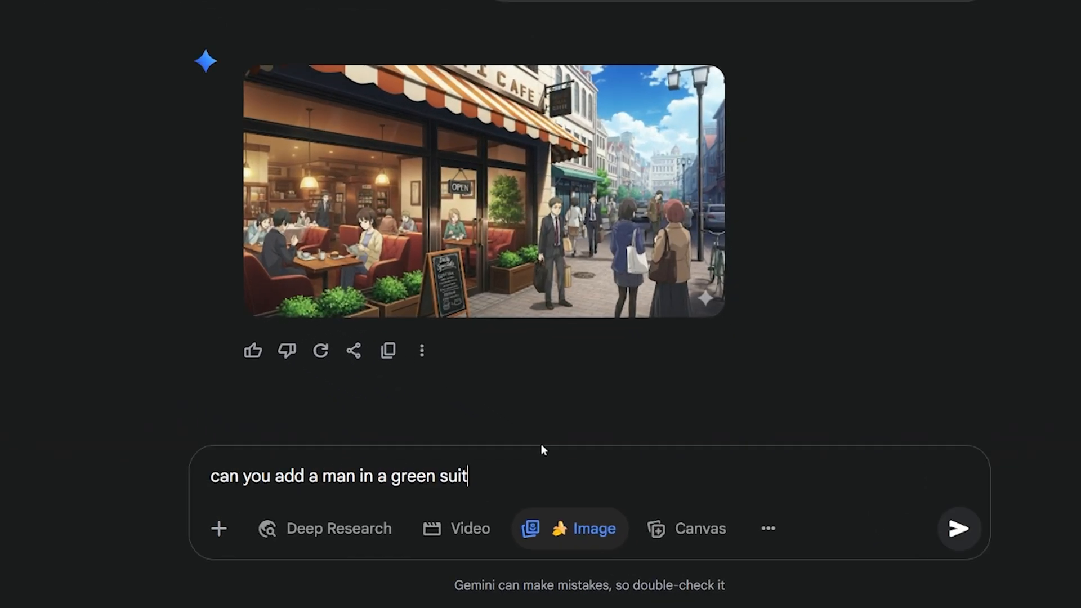
{"action": "type", "text": ", opening the door, walk"}
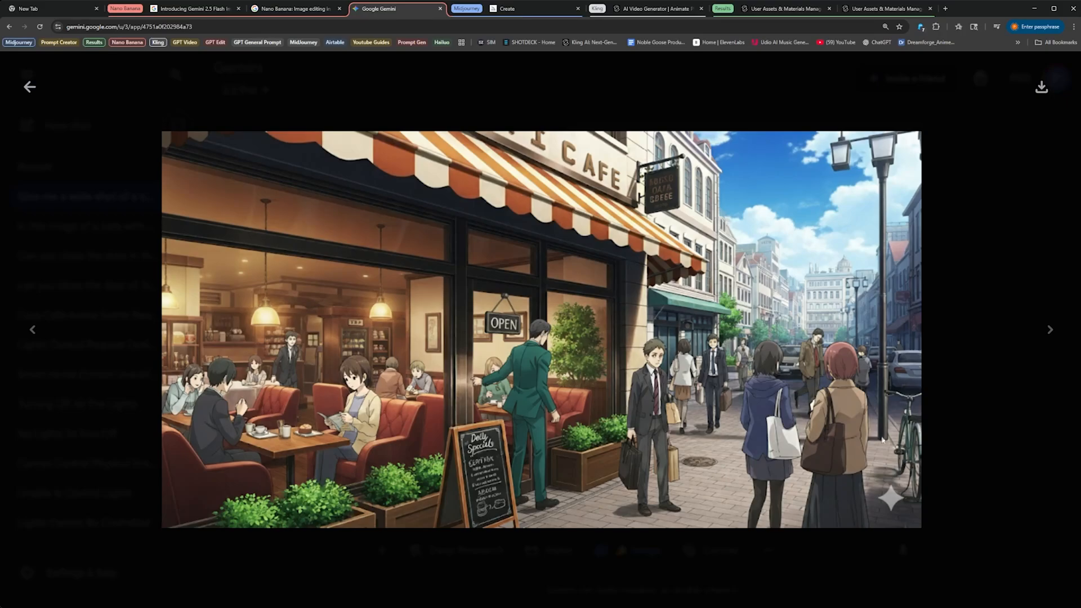
{"action": "mouse_move", "coordinate": [559, 443]}
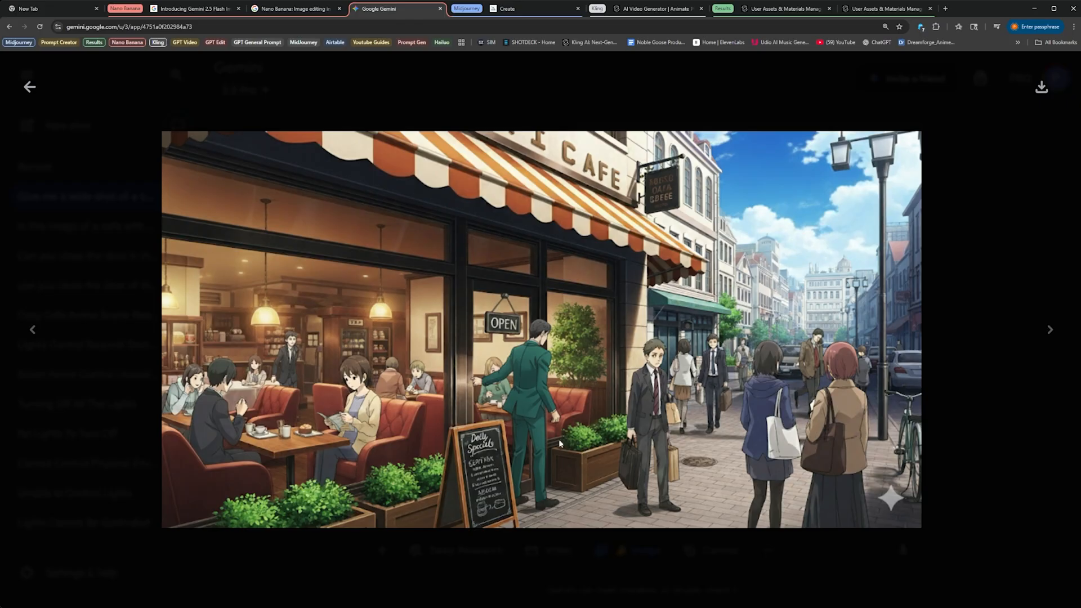
{"action": "mouse_move", "coordinate": [627, 470]}
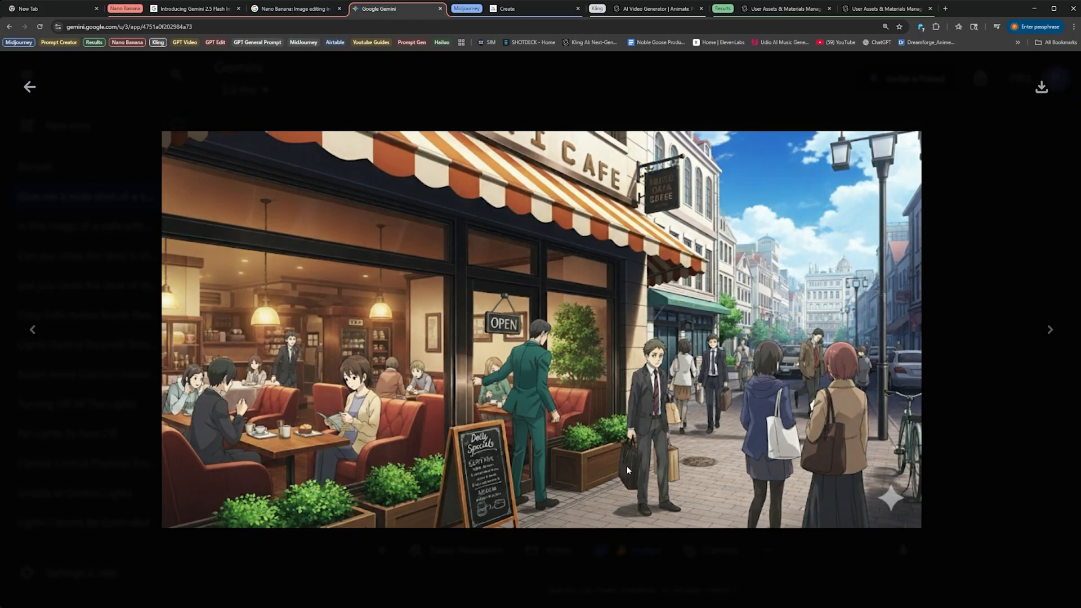
{"action": "left_click", "coordinate": [29, 86]}
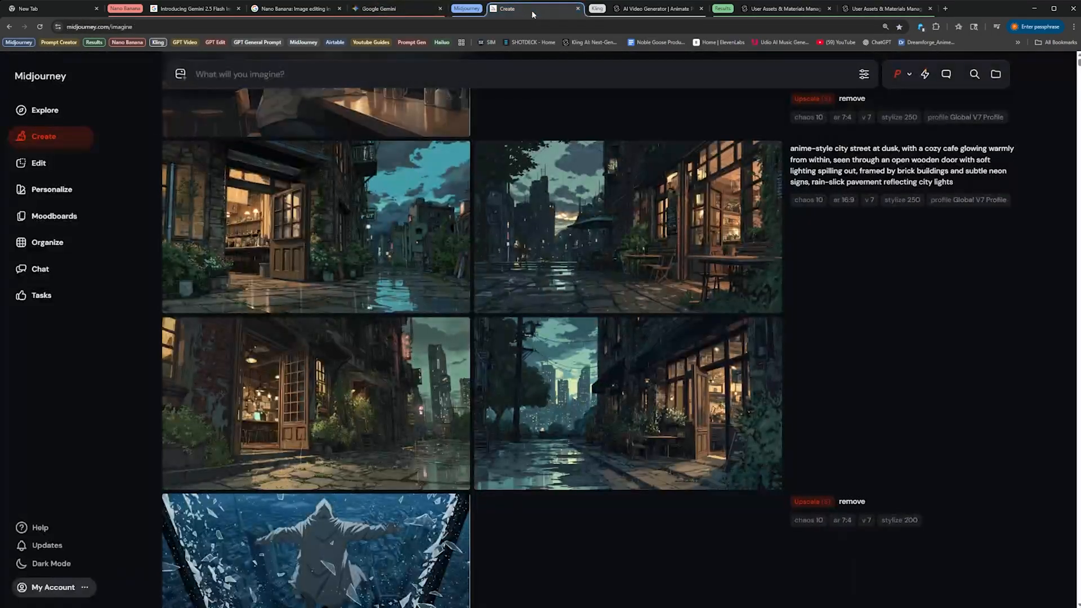
{"action": "mouse_move", "coordinate": [625, 460]}
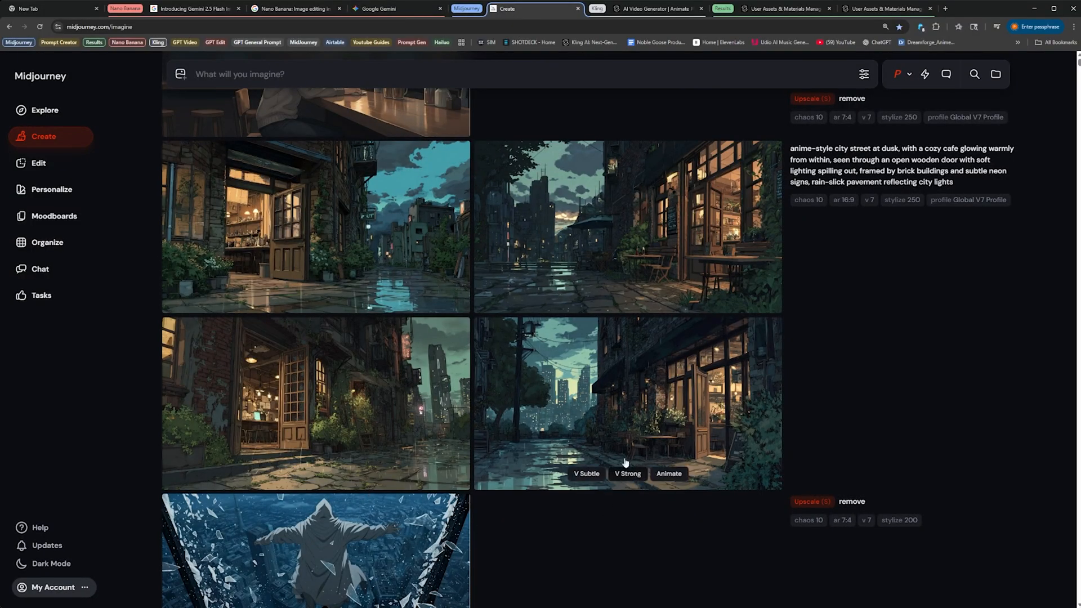
Step: Open the dusk cafe street image in Midjourney's detail view, then return to Gemini
{"action": "left_click", "coordinate": [624, 403]}
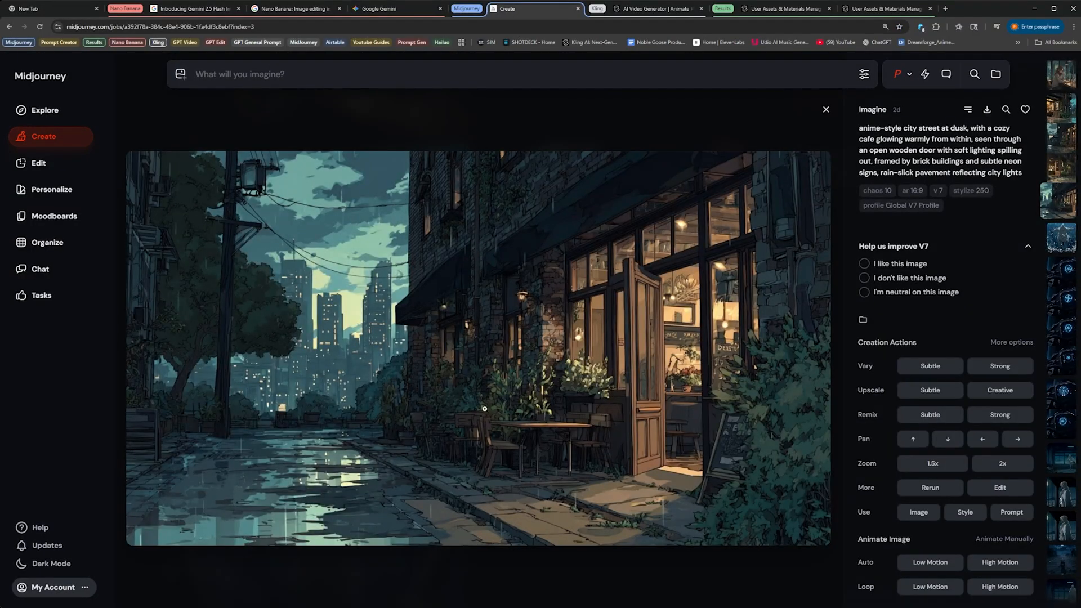
{"action": "mouse_move", "coordinate": [548, 498]}
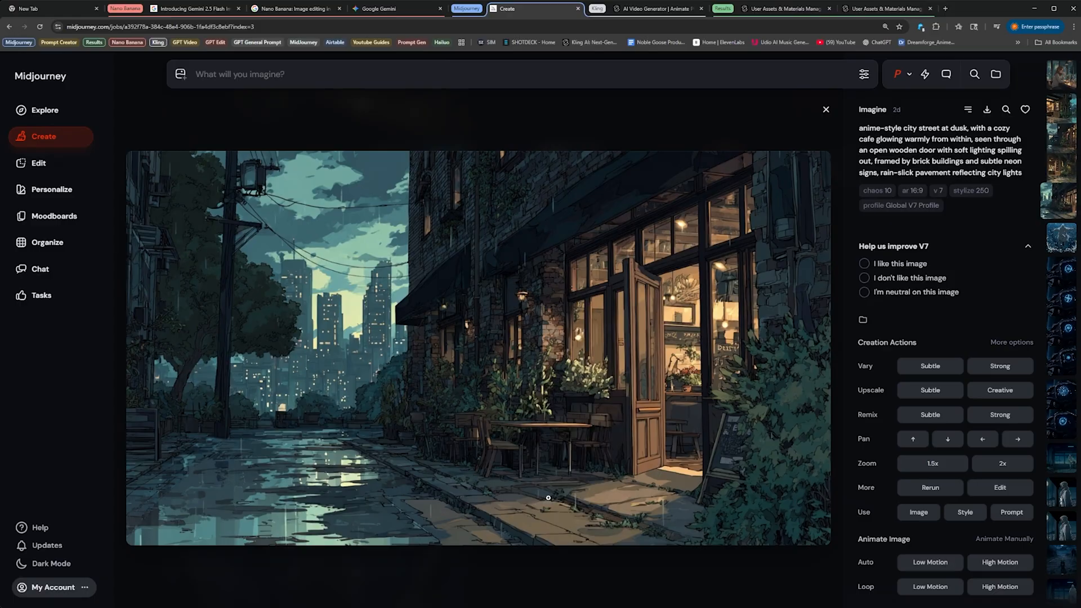
{"action": "mouse_move", "coordinate": [685, 402]}
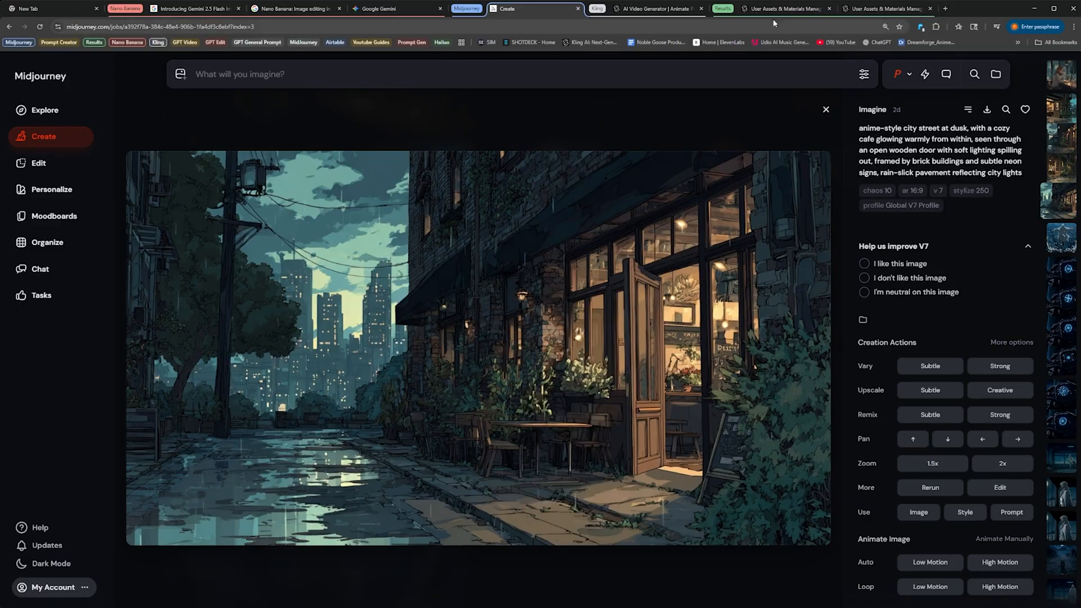
{"action": "left_click", "coordinate": [397, 8]}
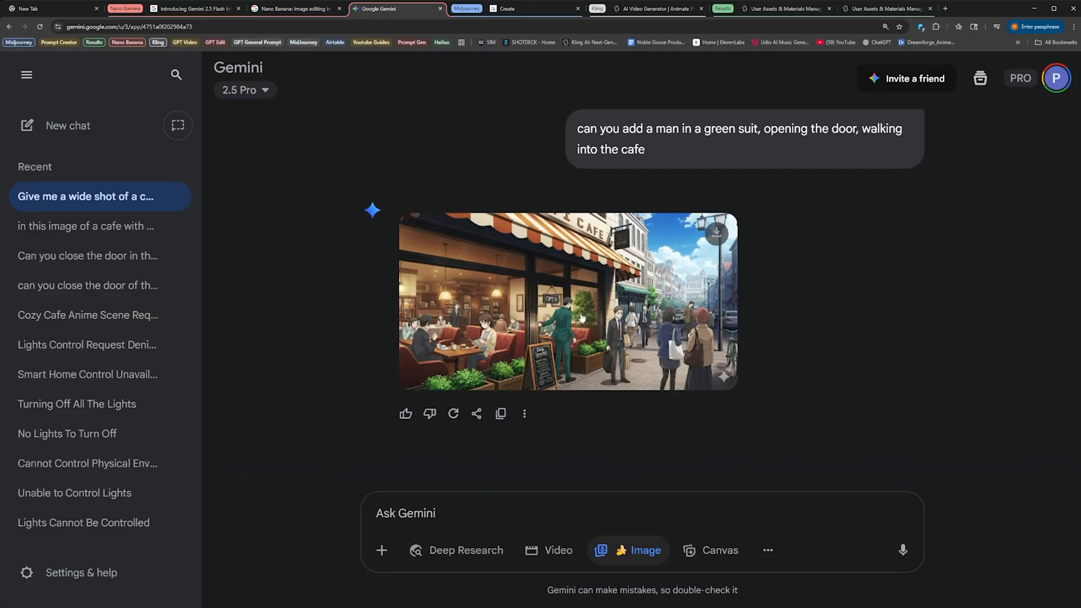
Step: In a new chat, request a woman at this cafe's bar sipping coffee, in the same anime style
{"action": "left_click", "coordinate": [67, 126]}
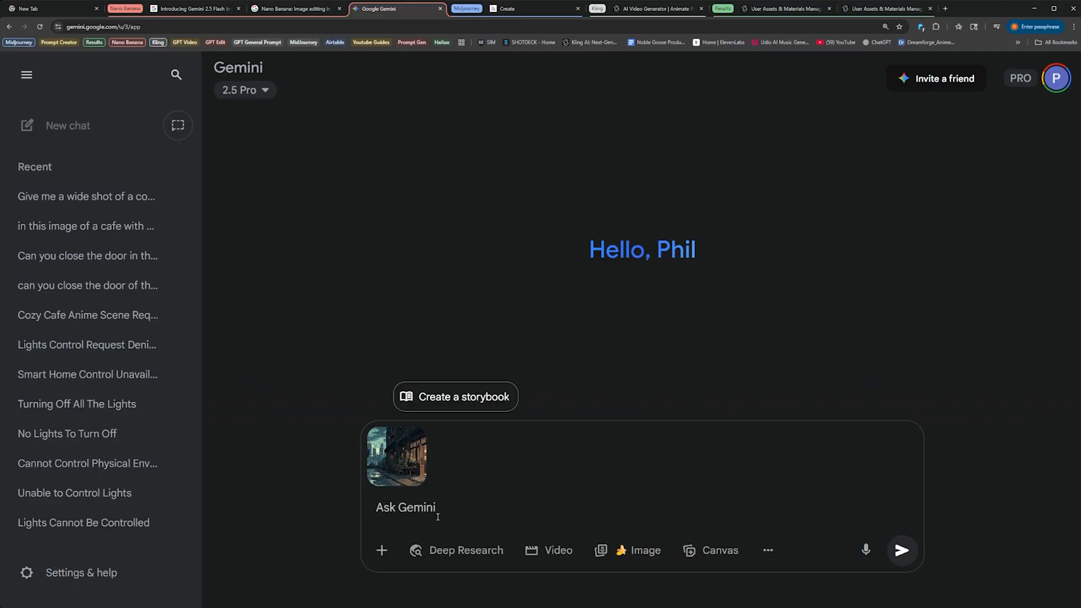
{"action": "mouse_move", "coordinate": [429, 522]}
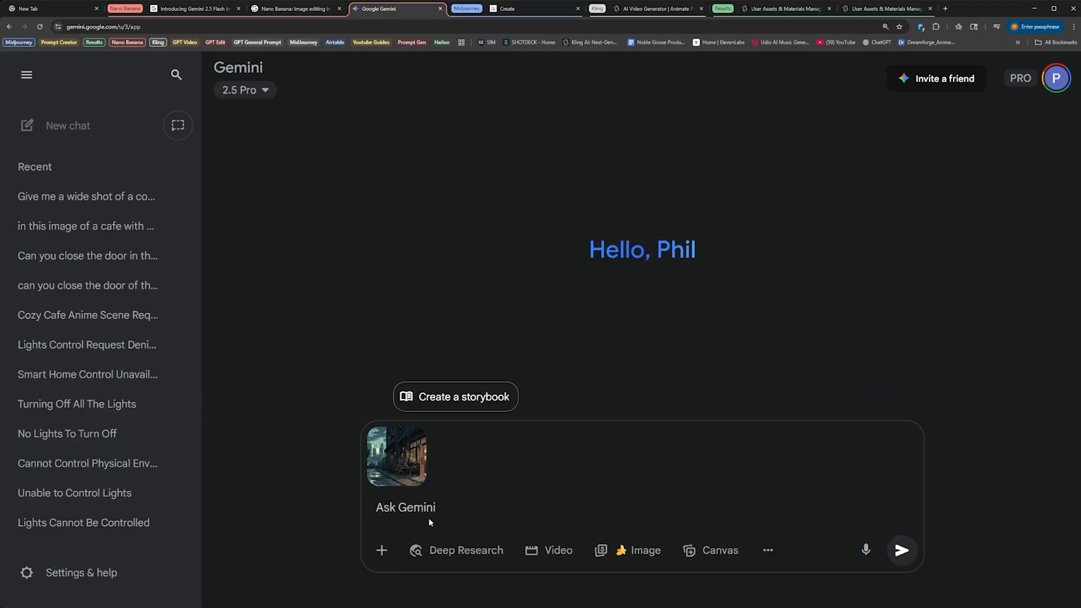
{"action": "type", "text": "Give me"}
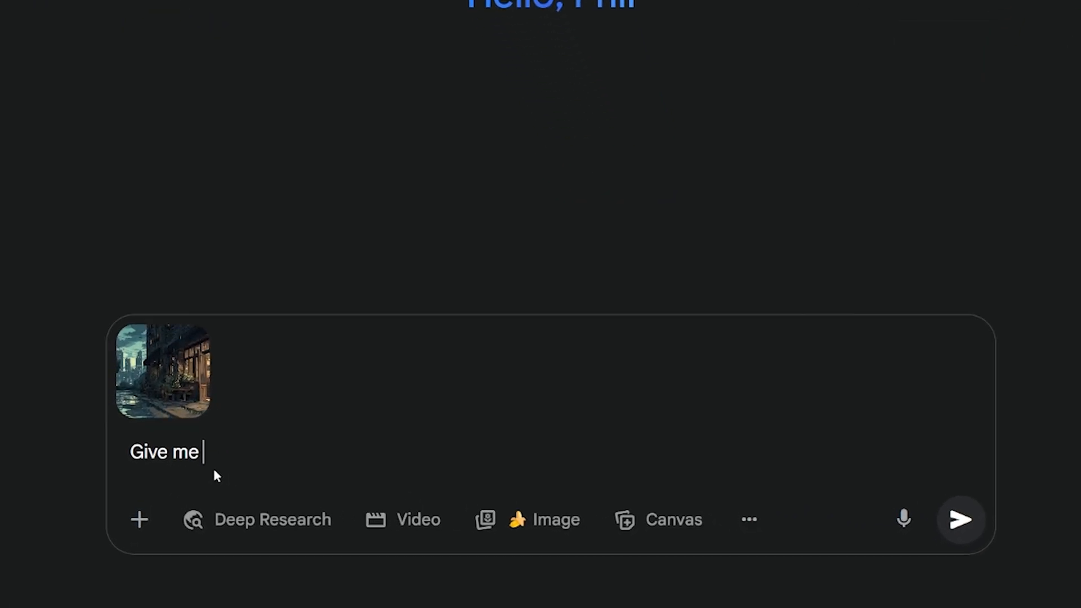
{"action": "type", "text": "a shot of p"}
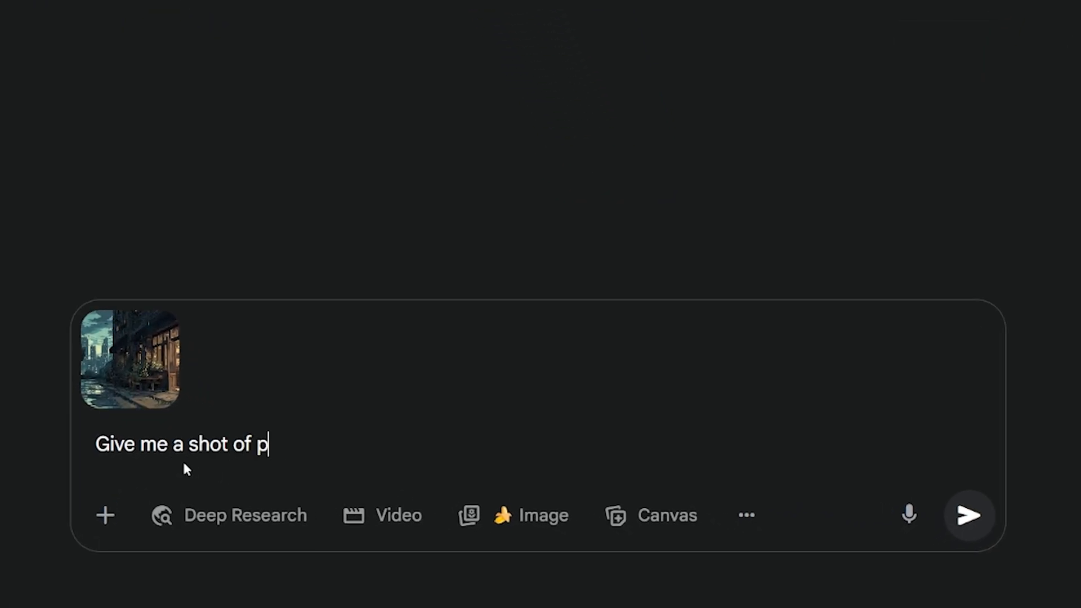
{"action": "type", "text": "a woman sitting at"}
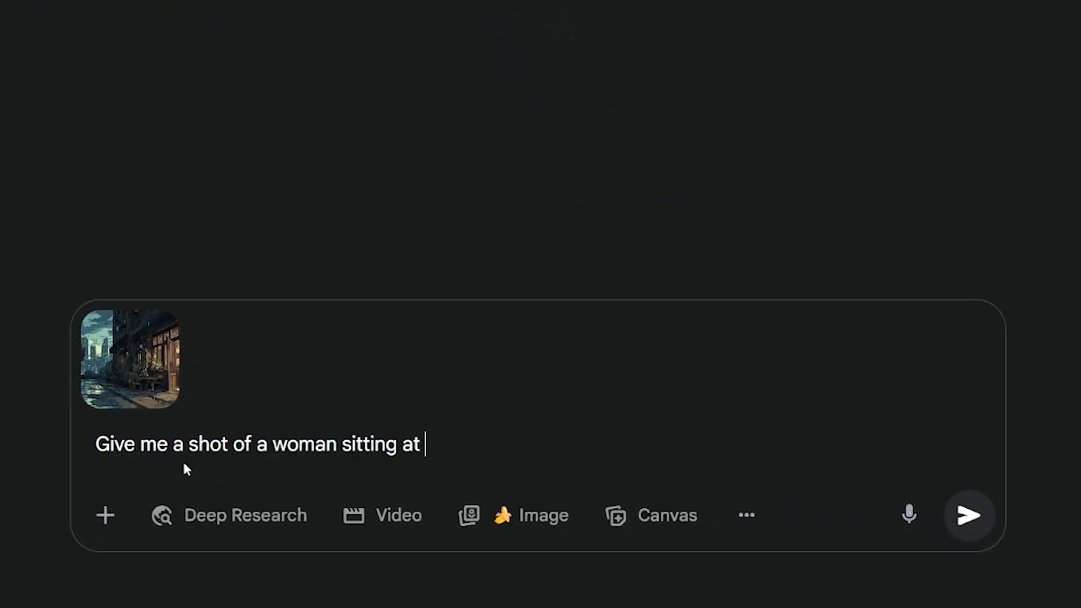
{"action": "type", "text": "a bar in this cafe from this"}
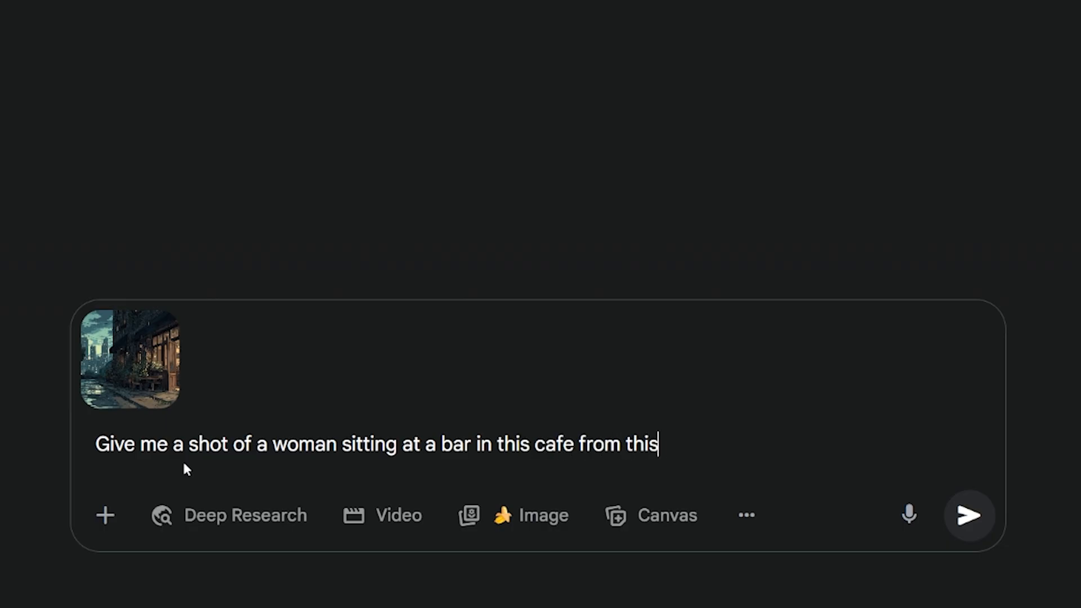
{"action": "type", "text": "scene, sipping a coff"}
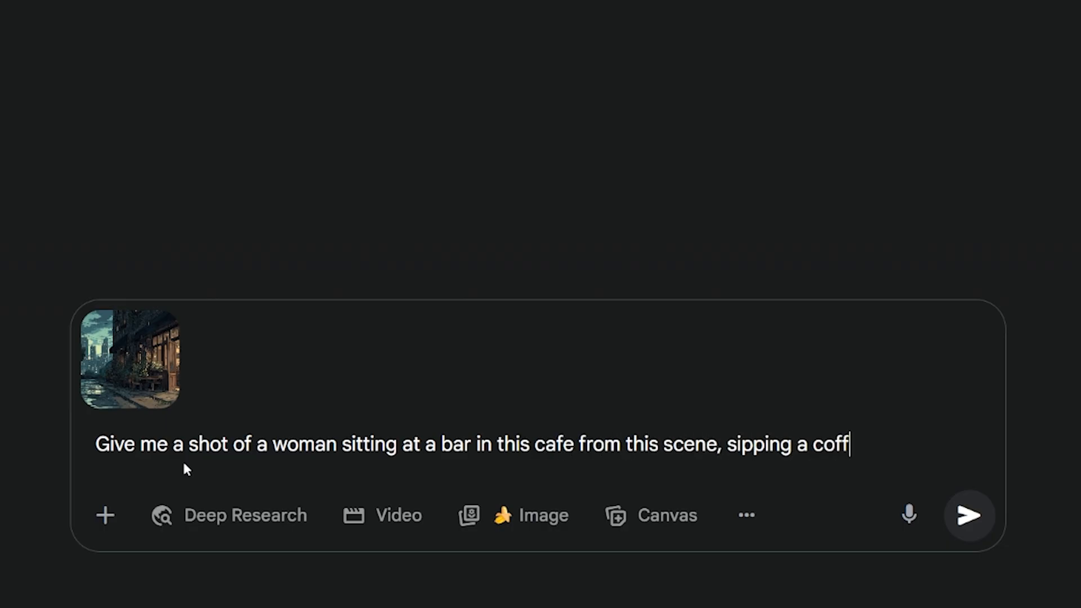
{"action": "type", "text": "ee, use the same"}
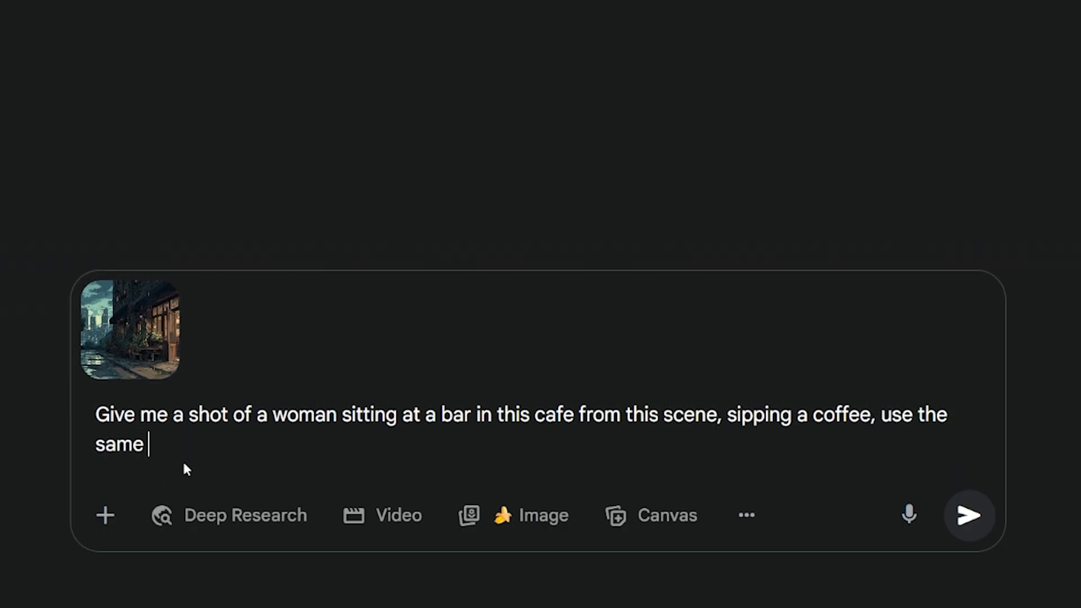
{"action": "type", "text": "anime style as this im"}
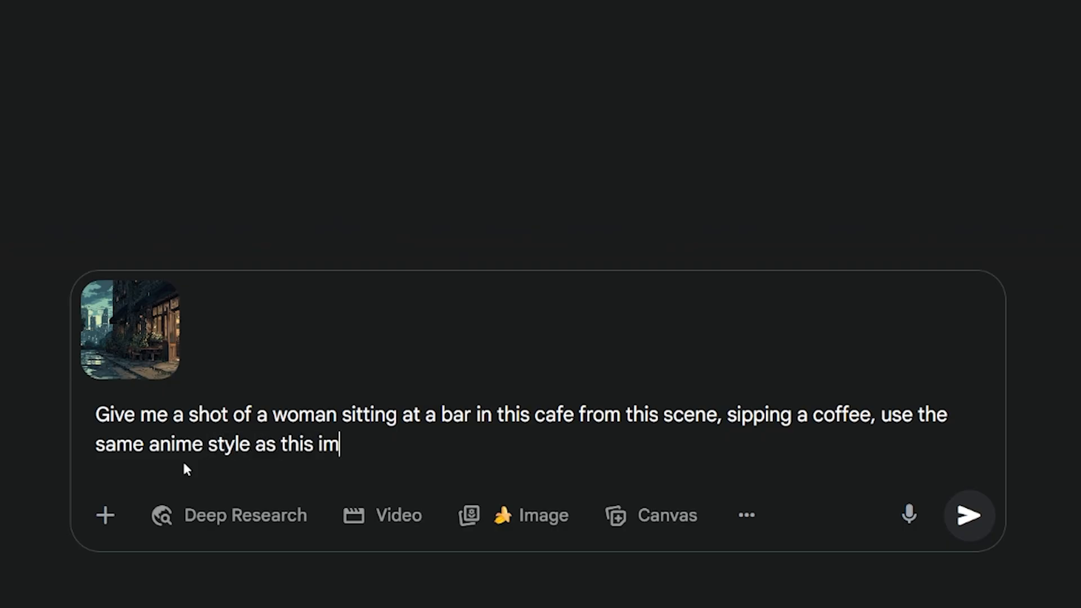
{"action": "left_click", "coordinate": [968, 516]}
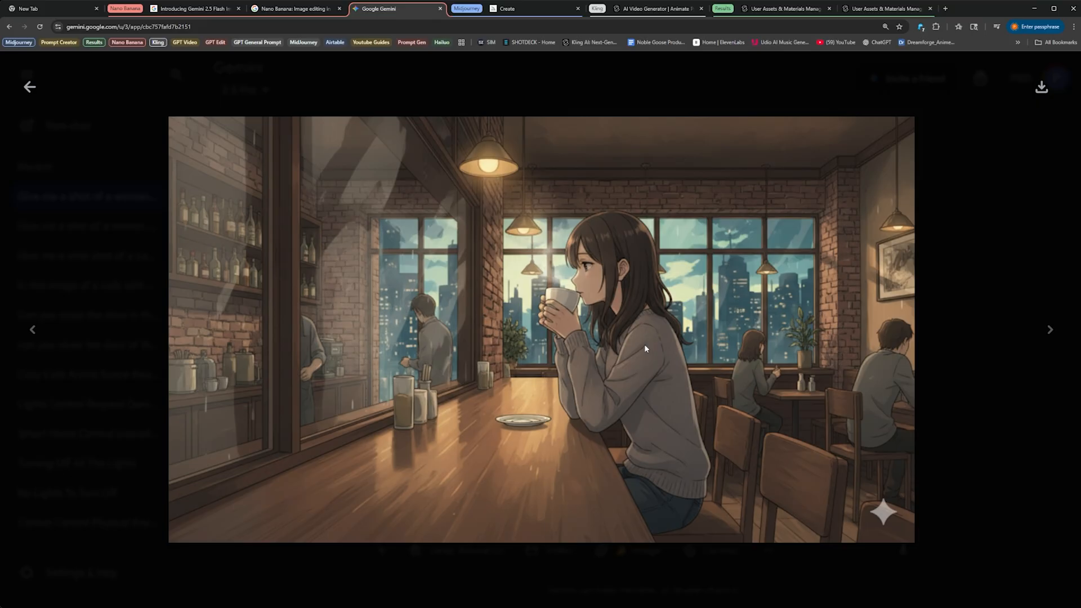
{"action": "mouse_move", "coordinate": [550, 261]}
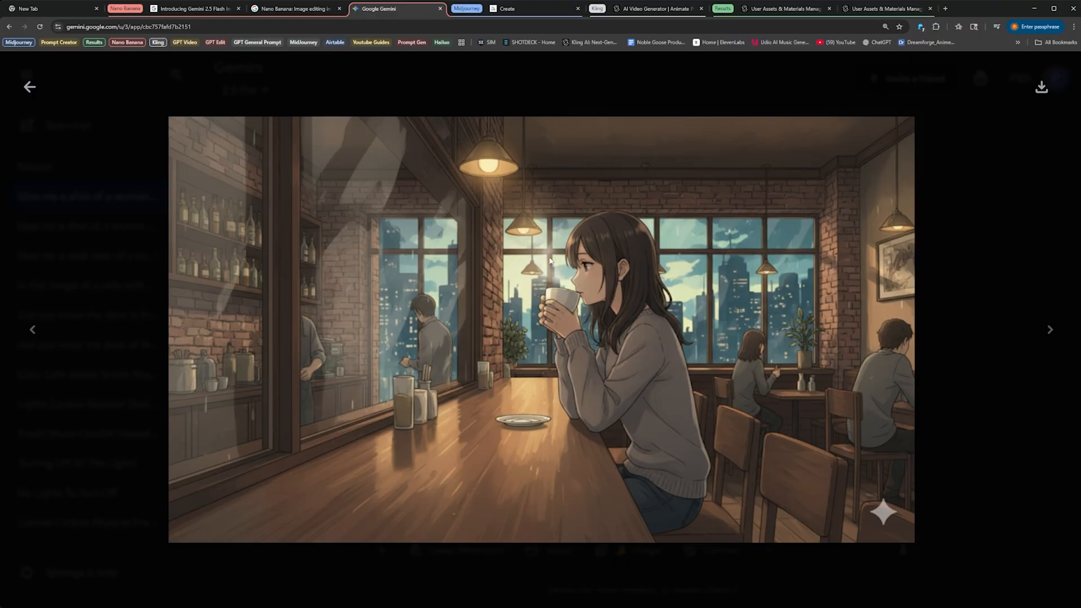
{"action": "mouse_move", "coordinate": [511, 455]}
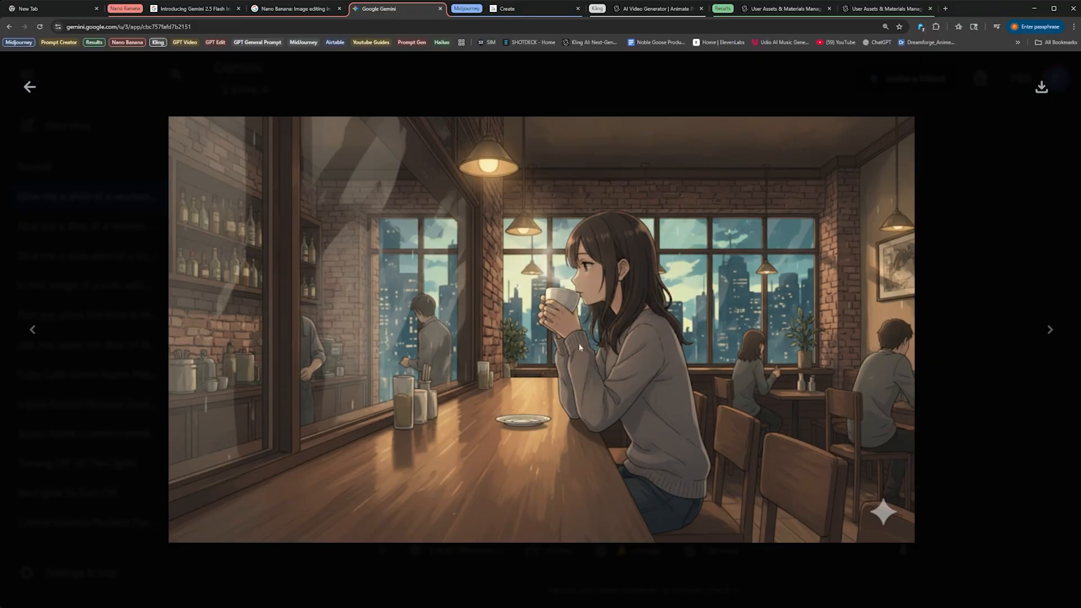
{"action": "mouse_move", "coordinate": [543, 392]}
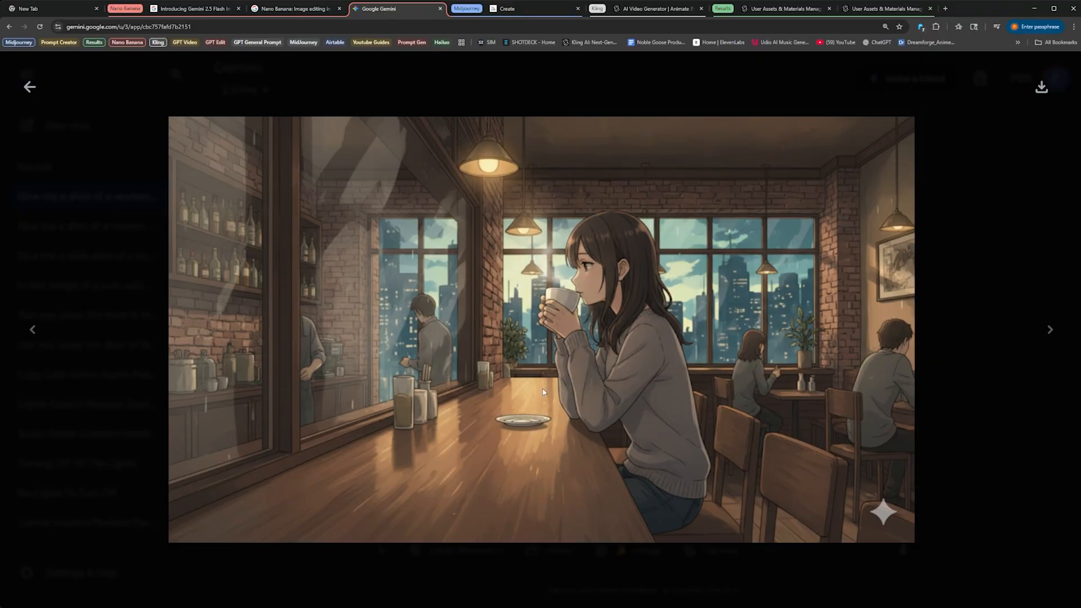
{"action": "mouse_move", "coordinate": [12, 86]}
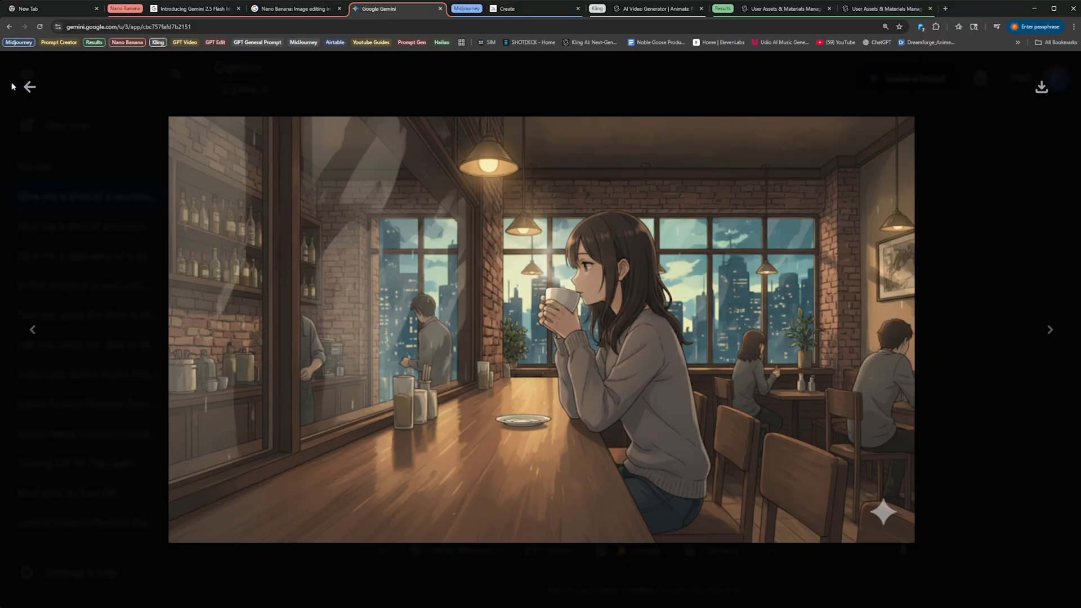
Step: Close the full-screen view of the woman-sipping-coffee image
{"action": "left_click", "coordinate": [29, 87]}
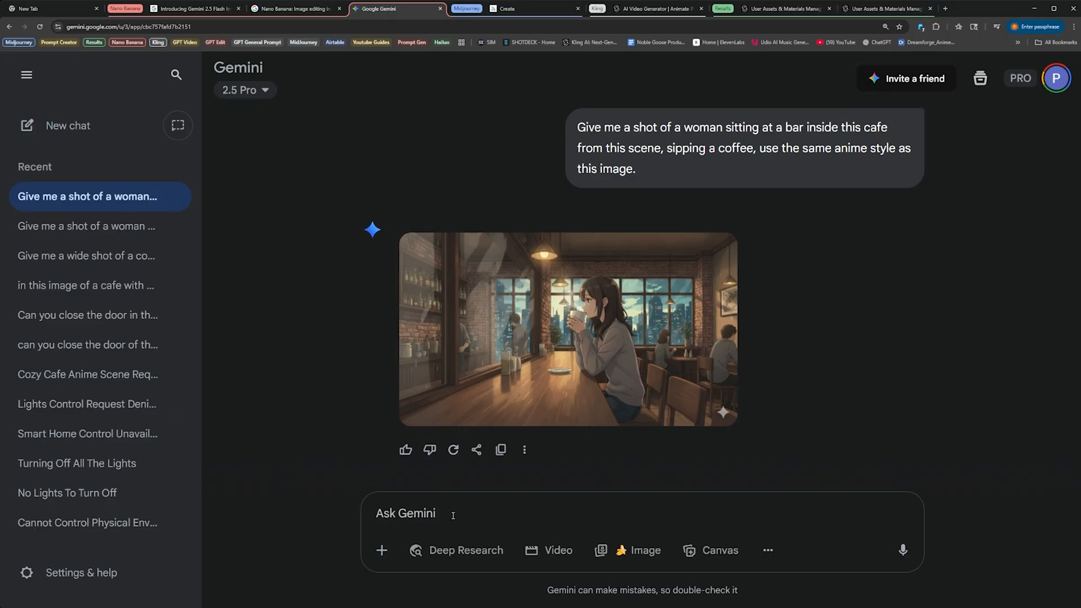
Step: Ask Gemini to change the woman's sweater to red, check the result, then switch to Kling
{"action": "type", "text": "can change the w"}
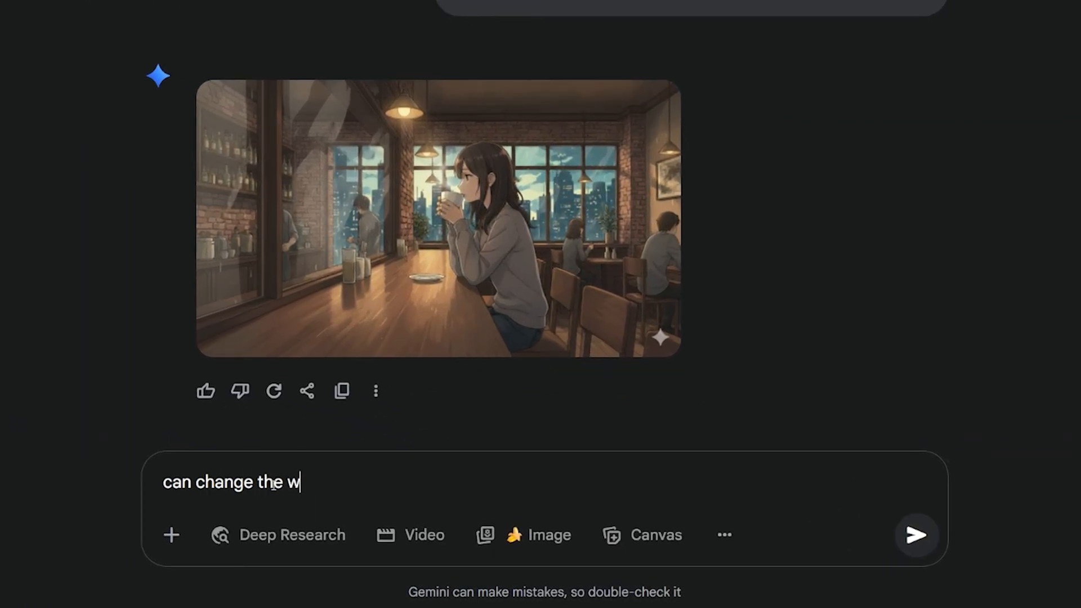
{"action": "type", "text": "oman's sweater to b"}
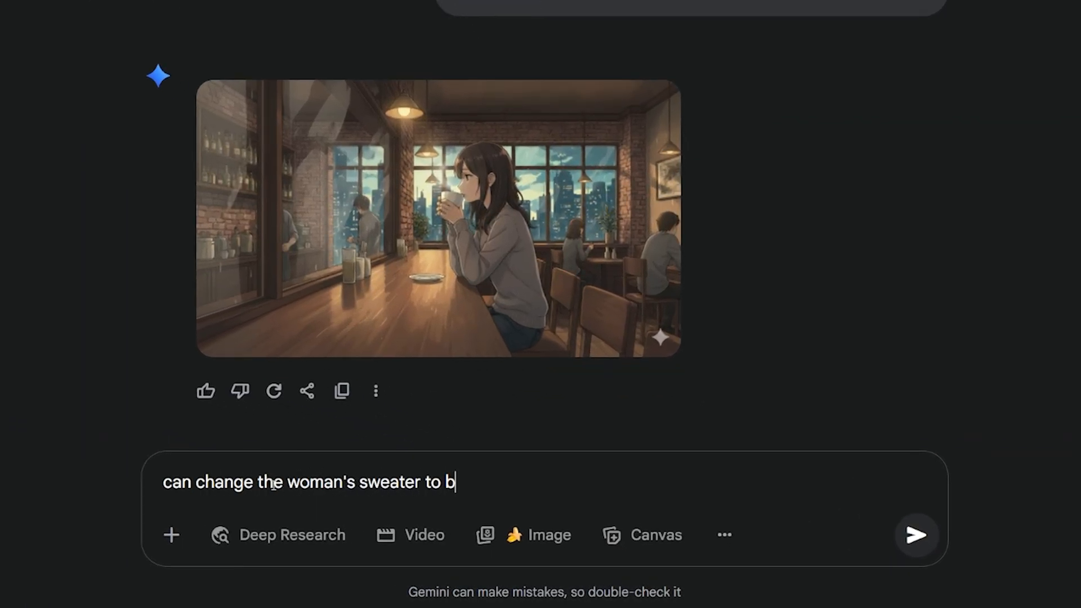
{"action": "left_click", "coordinate": [439, 220]}
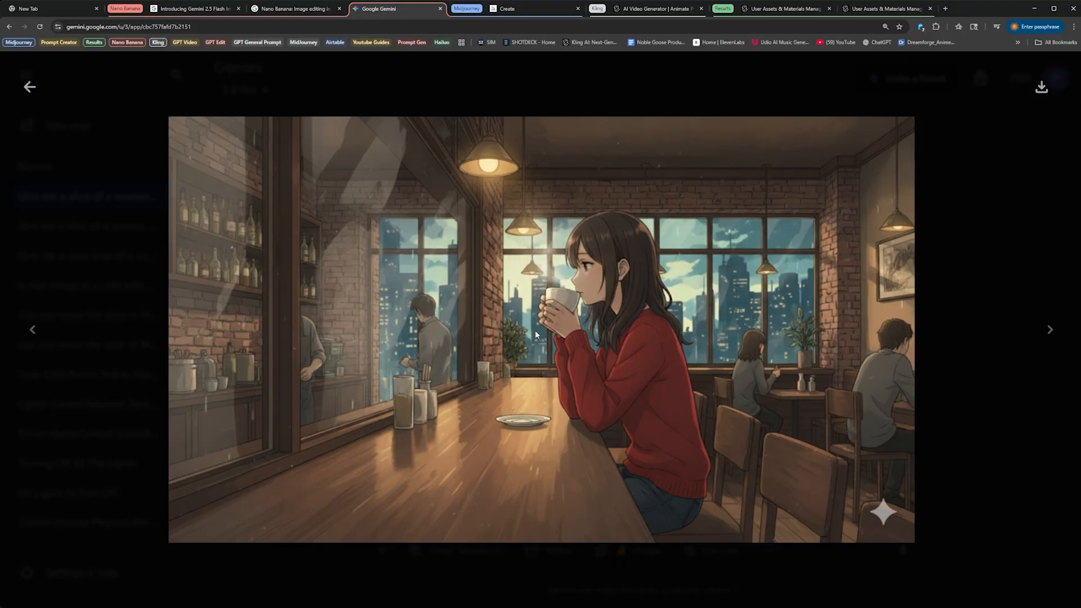
{"action": "mouse_move", "coordinate": [116, 145]}
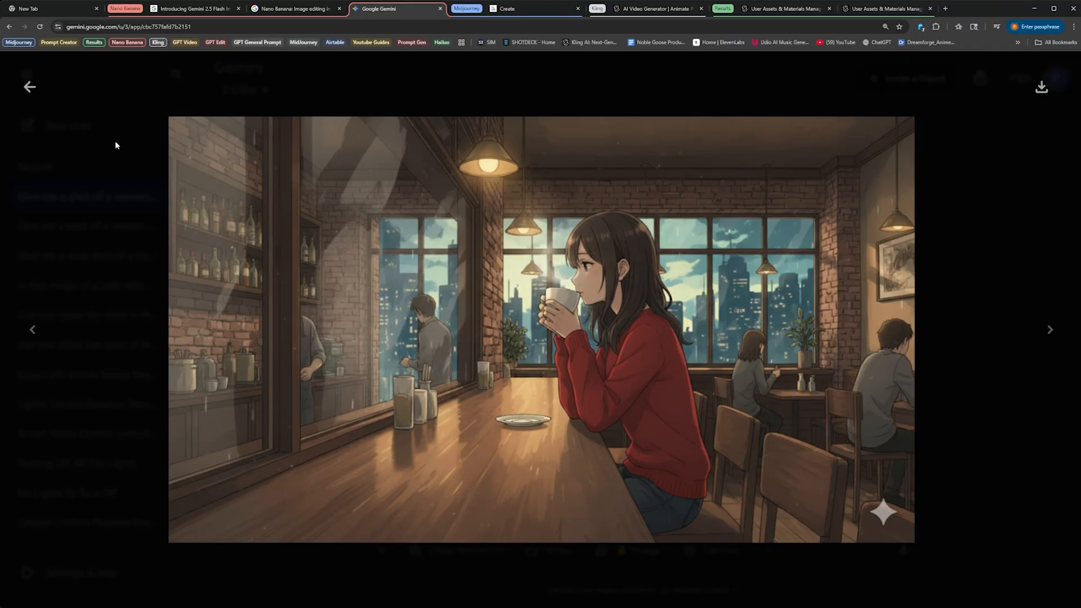
{"action": "mouse_move", "coordinate": [264, 69]}
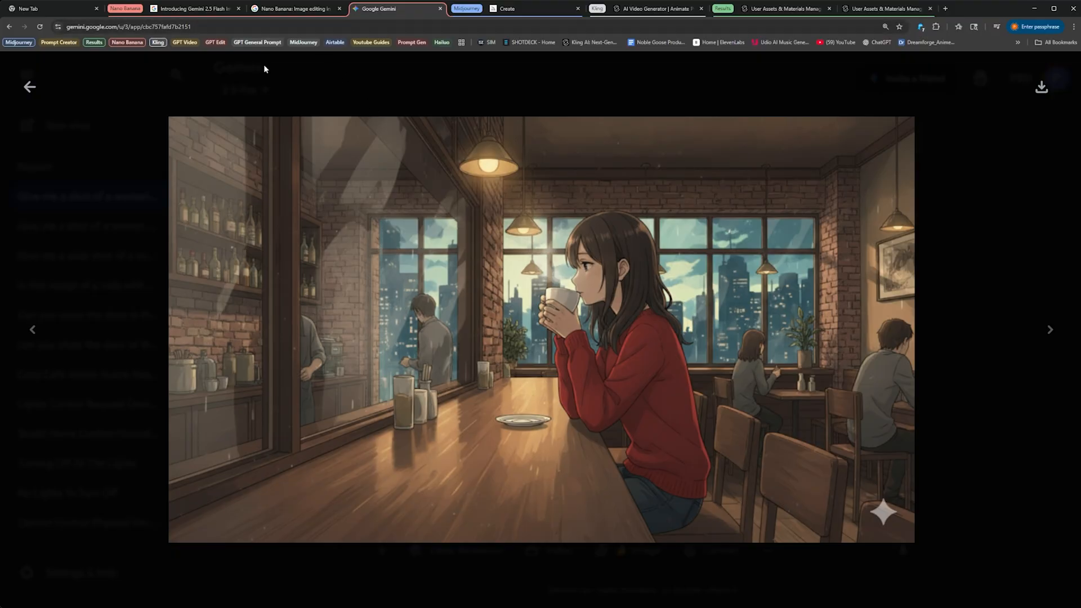
{"action": "left_click", "coordinate": [29, 86]}
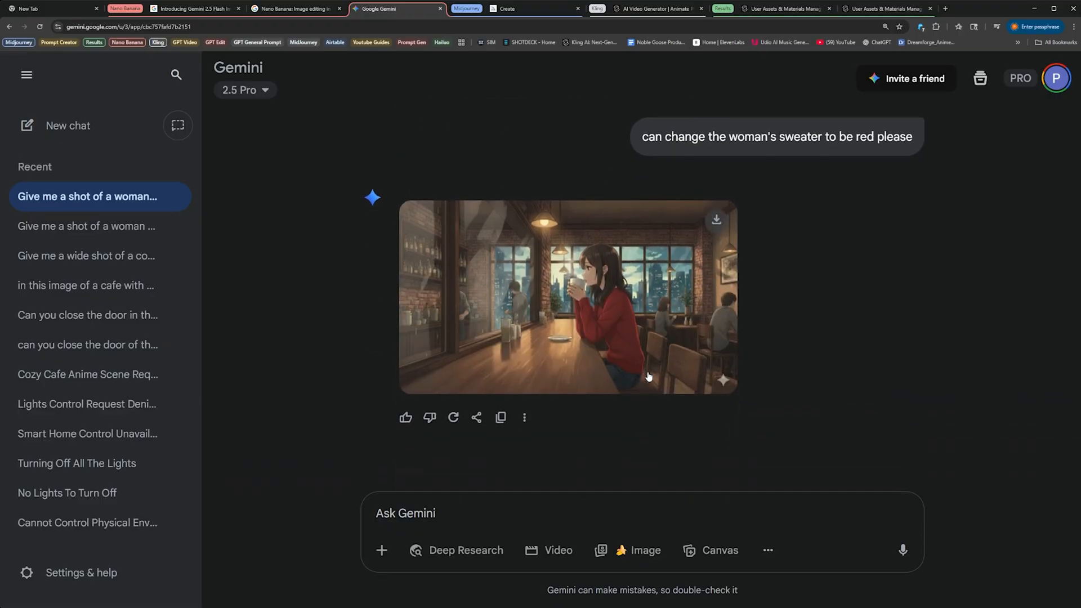
{"action": "scroll", "scroll_direction": "up", "scroll_amount": 3}
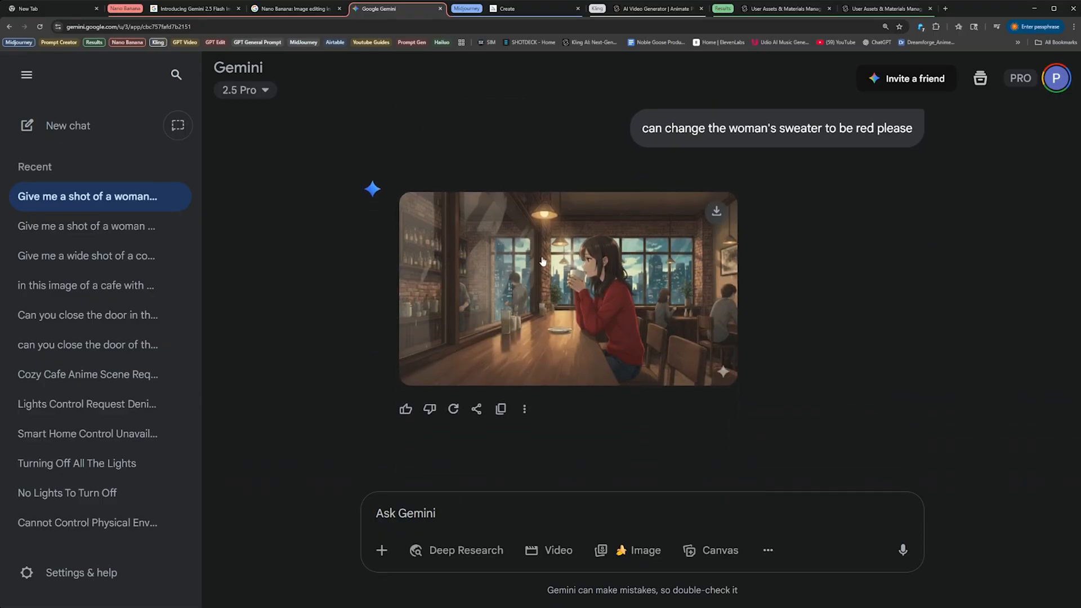
{"action": "scroll", "scroll_direction": "up", "scroll_amount": 3}
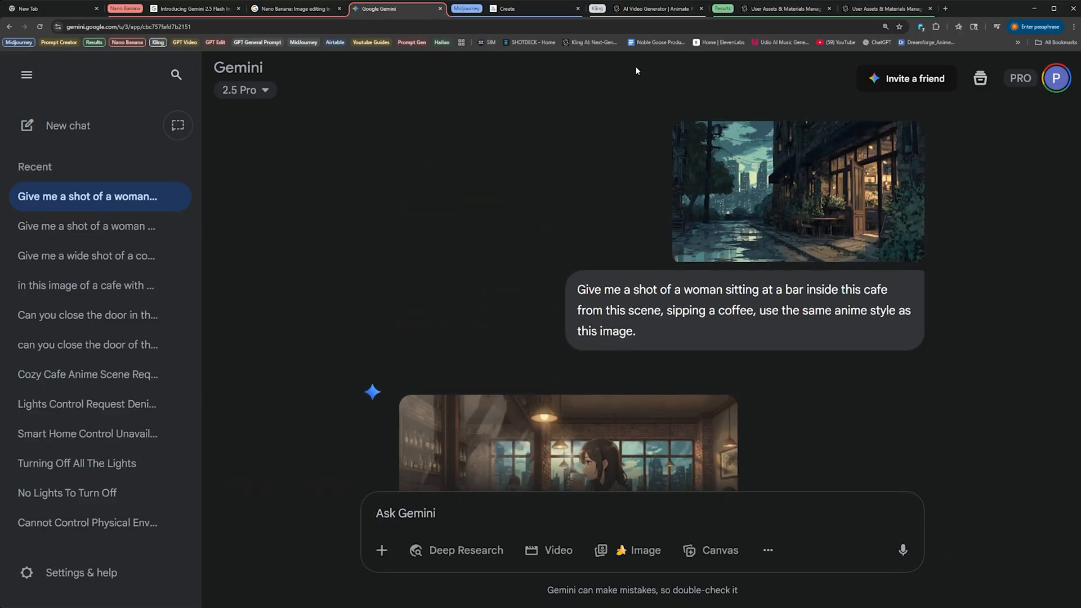
{"action": "left_click", "coordinate": [657, 8]}
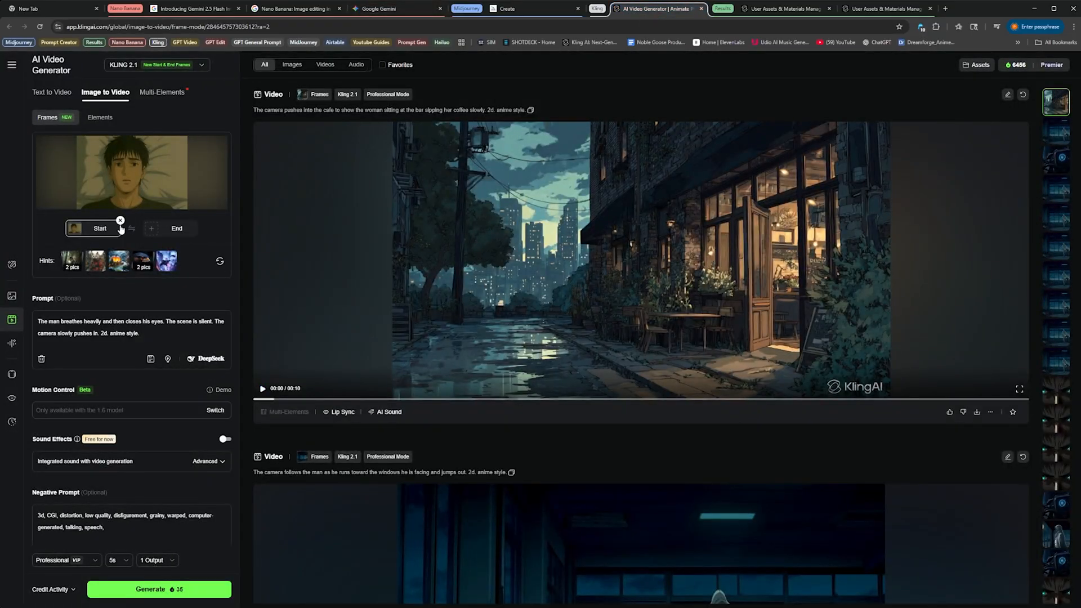
Step: Replace the old frame and prompt with a push-in prompt toward the red-sweater woman, then generate
{"action": "left_click", "coordinate": [119, 221]}
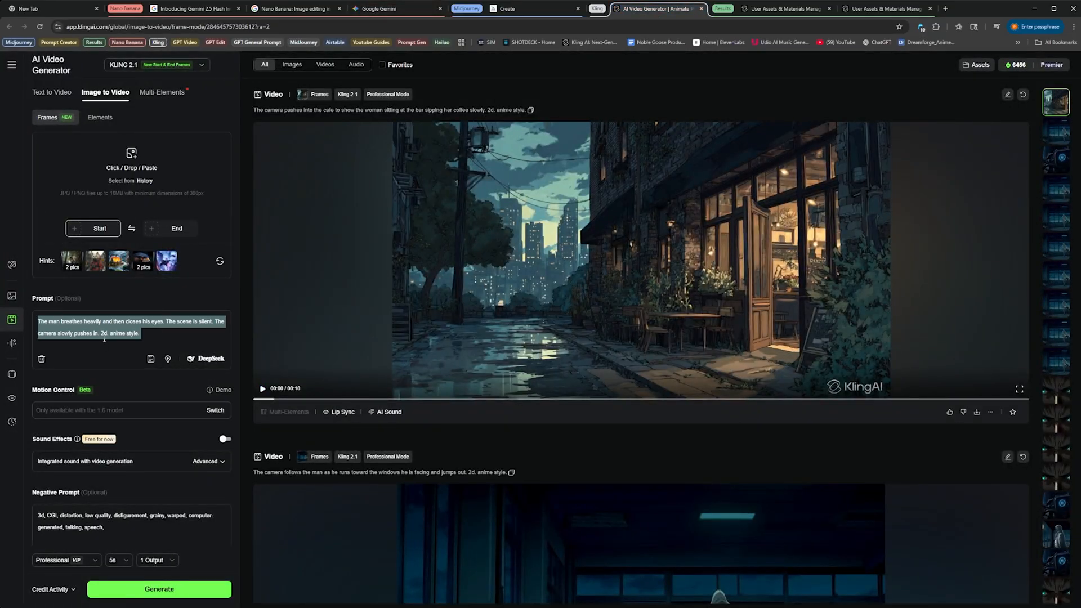
{"action": "left_click", "coordinate": [42, 359]}
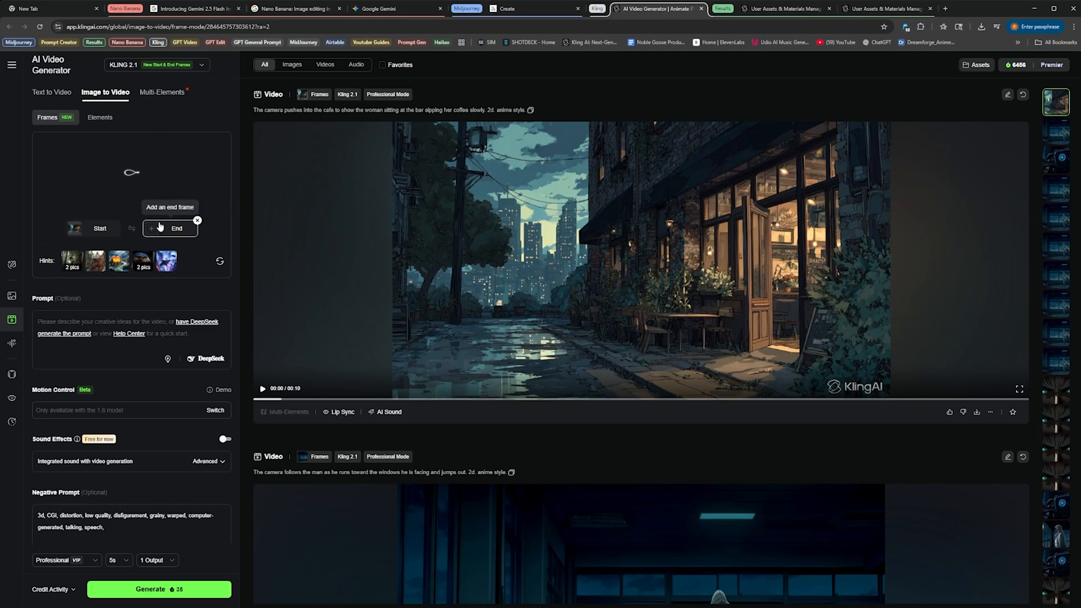
{"action": "mouse_move", "coordinate": [154, 219]}
{"action": "type", "text": "The camera pushes in from the st"}
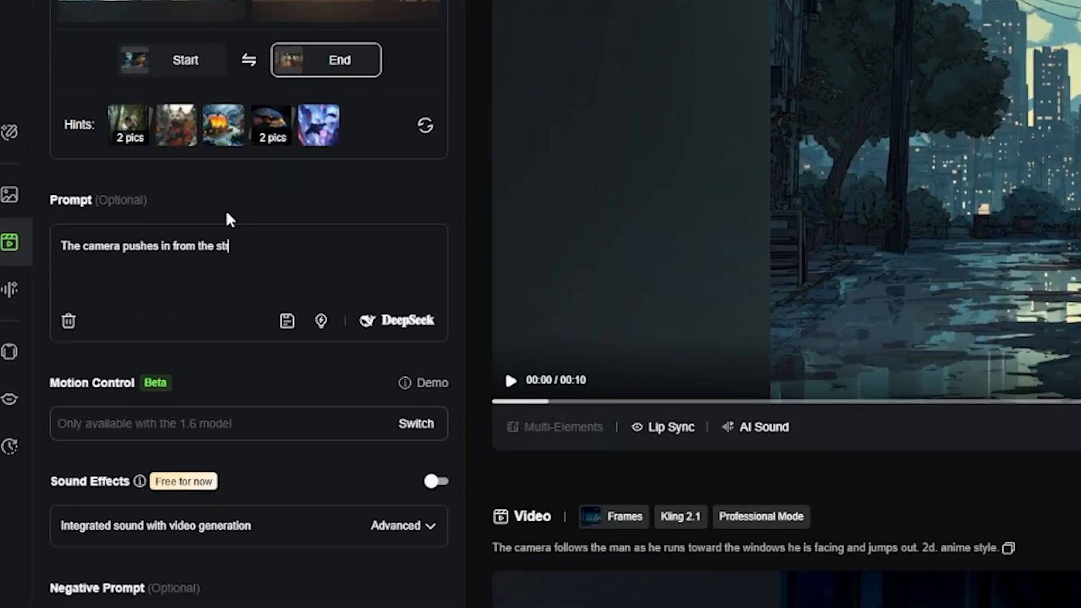
{"action": "type", "text": "eet inside the cafe to show the woman in the red sw"}
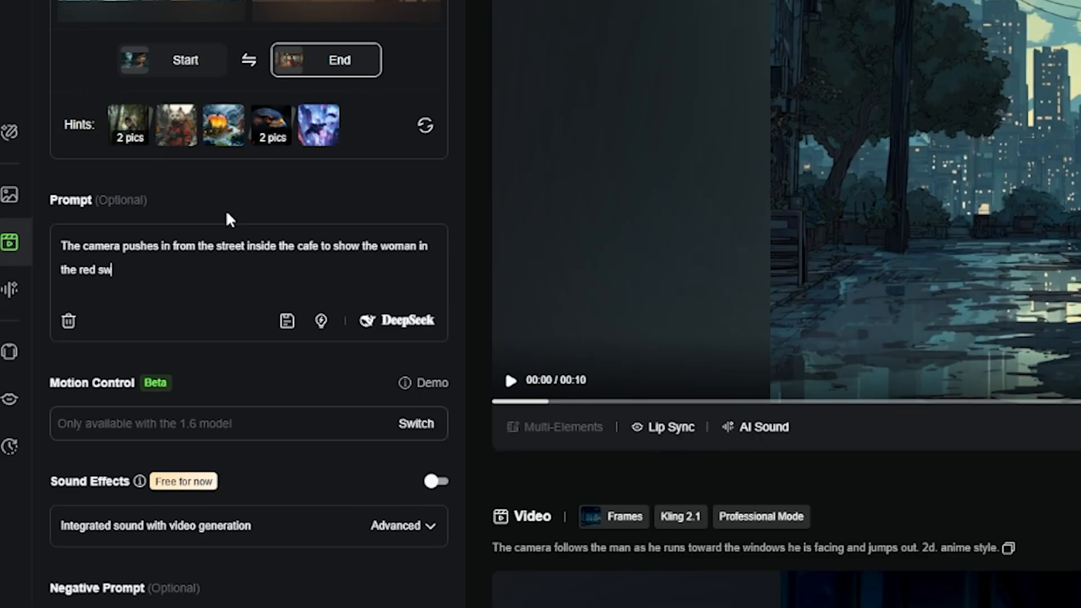
{"action": "type", "text": "eater sipping on her coffee. 2d. anime style."}
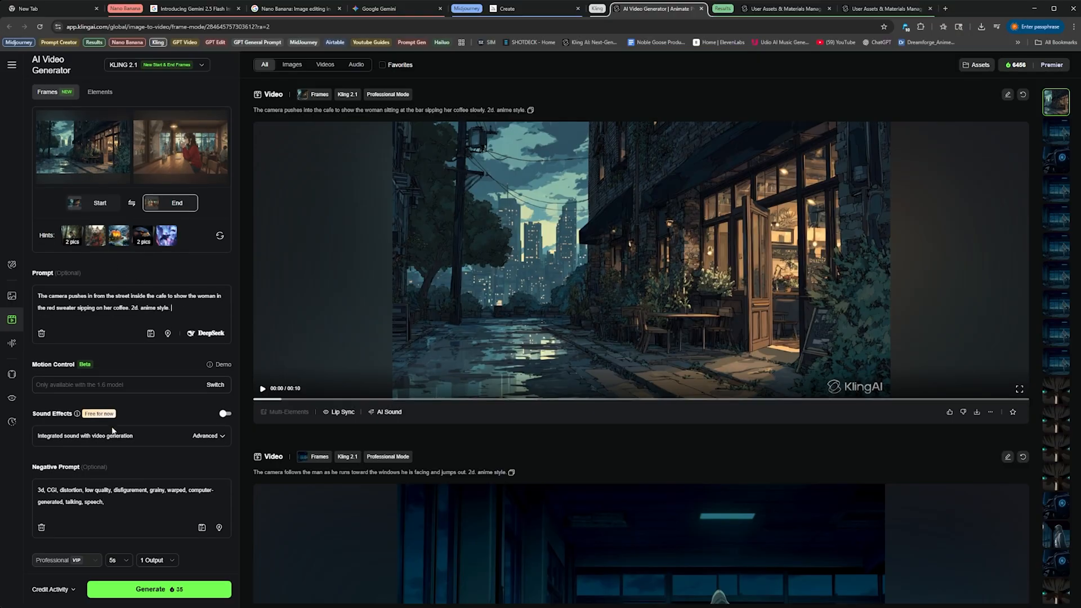
{"action": "left_click", "coordinate": [117, 559]}
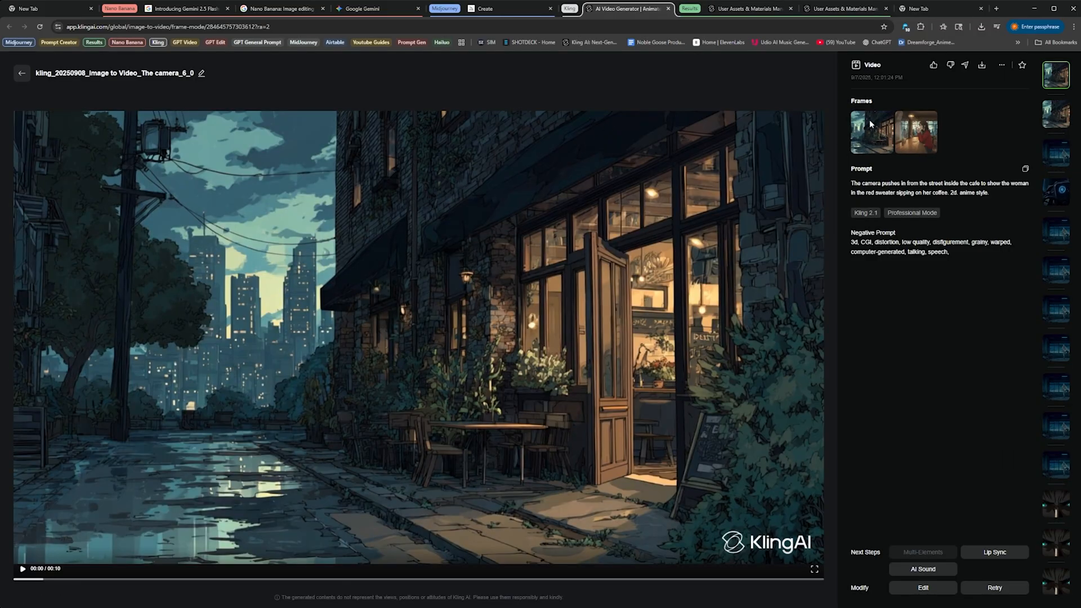
{"action": "mouse_move", "coordinate": [902, 130]}
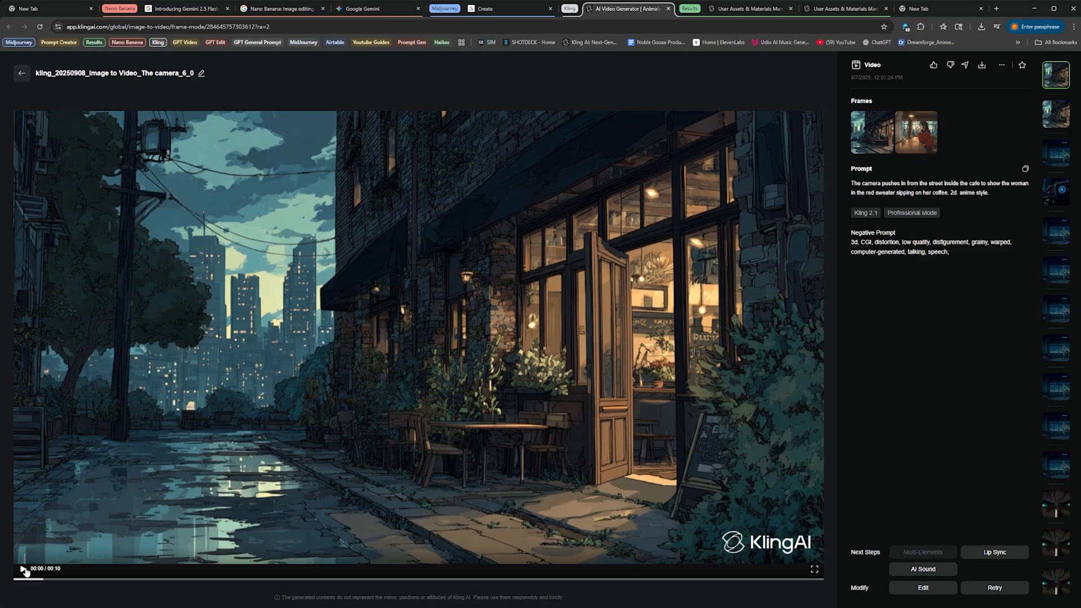
{"action": "mouse_move", "coordinate": [24, 572]}
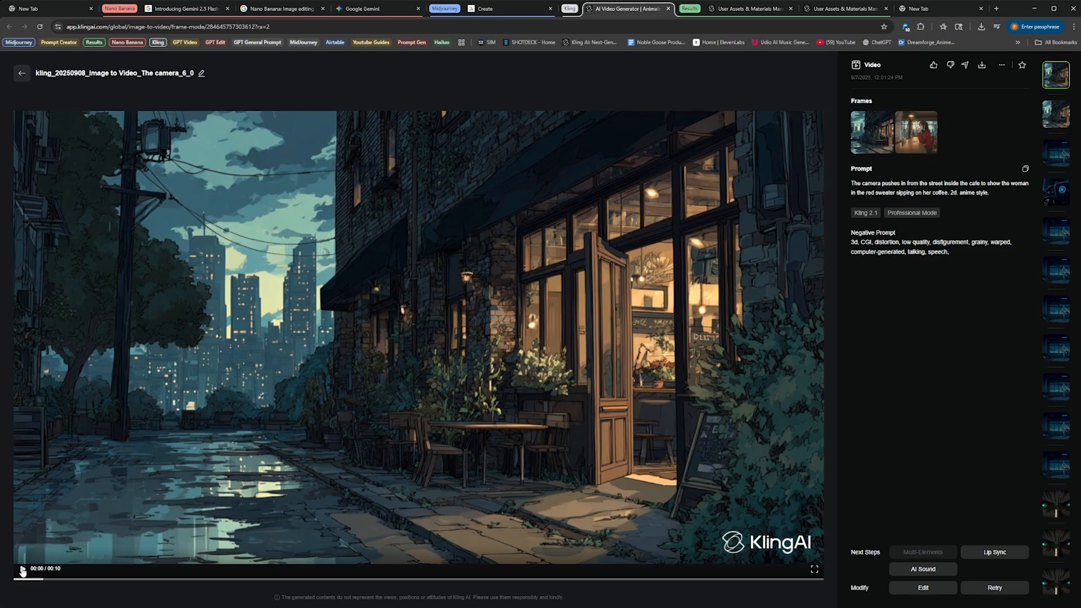
Step: Play the generated street-to-cafe push-in video in Kling AI
{"action": "left_click", "coordinate": [21, 568]}
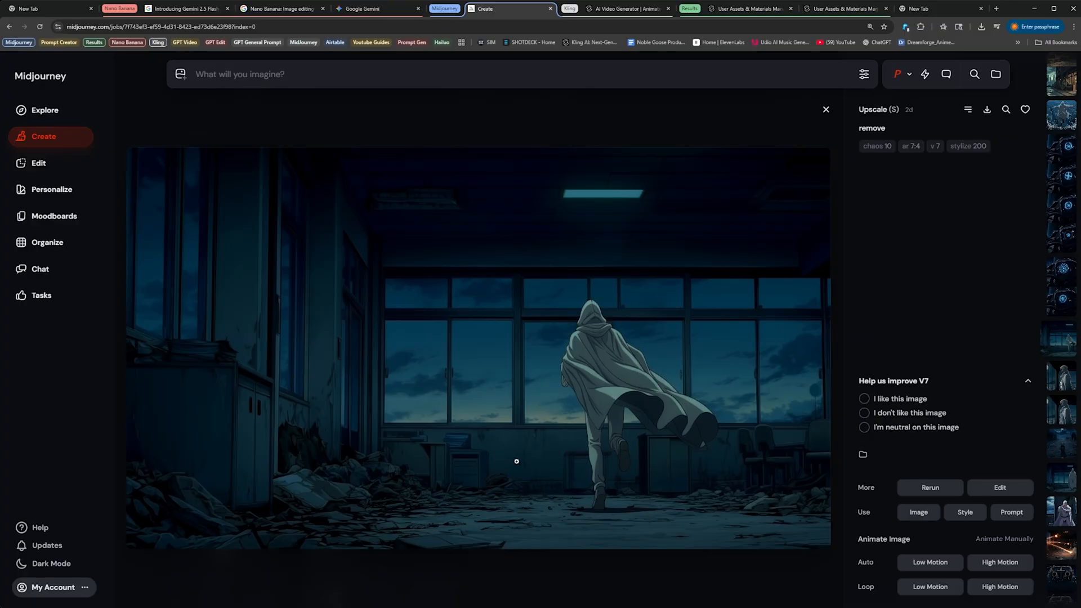
{"action": "mouse_move", "coordinate": [189, 353]}
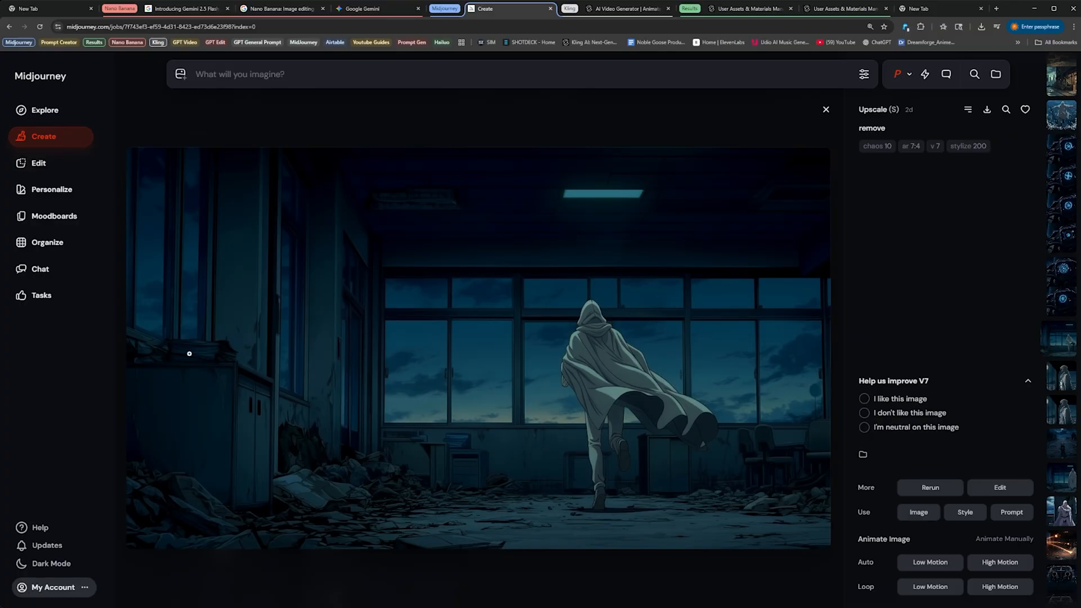
{"action": "mouse_move", "coordinate": [702, 450]}
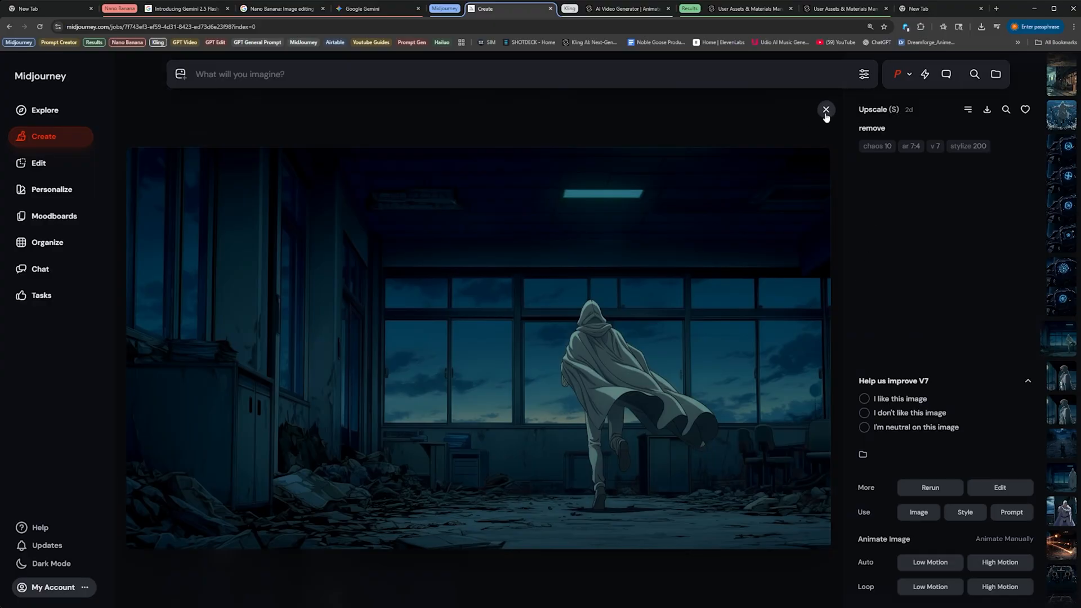
Step: Close the enlarged cloaked-figure classroom image to return to the Create feed grid
{"action": "left_click", "coordinate": [826, 110]}
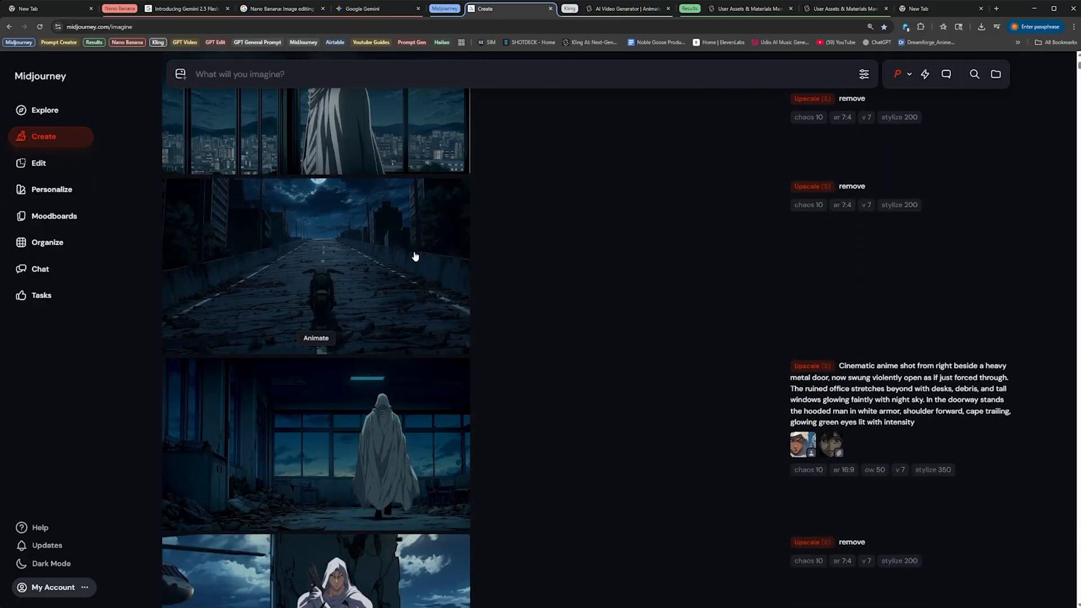